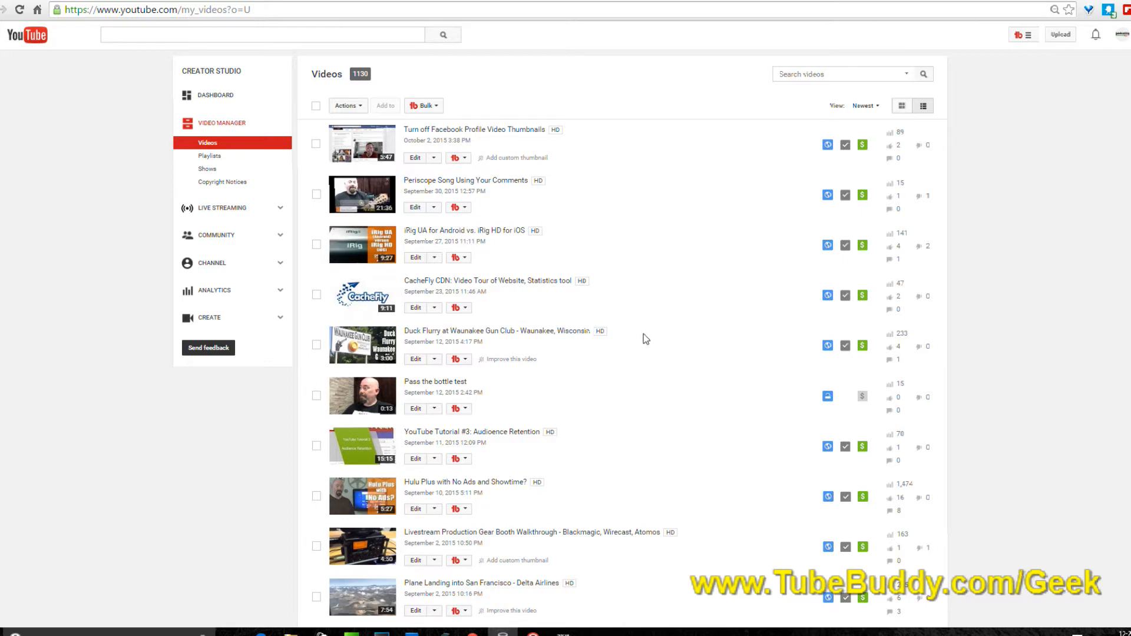
mouse_move(603, 275)
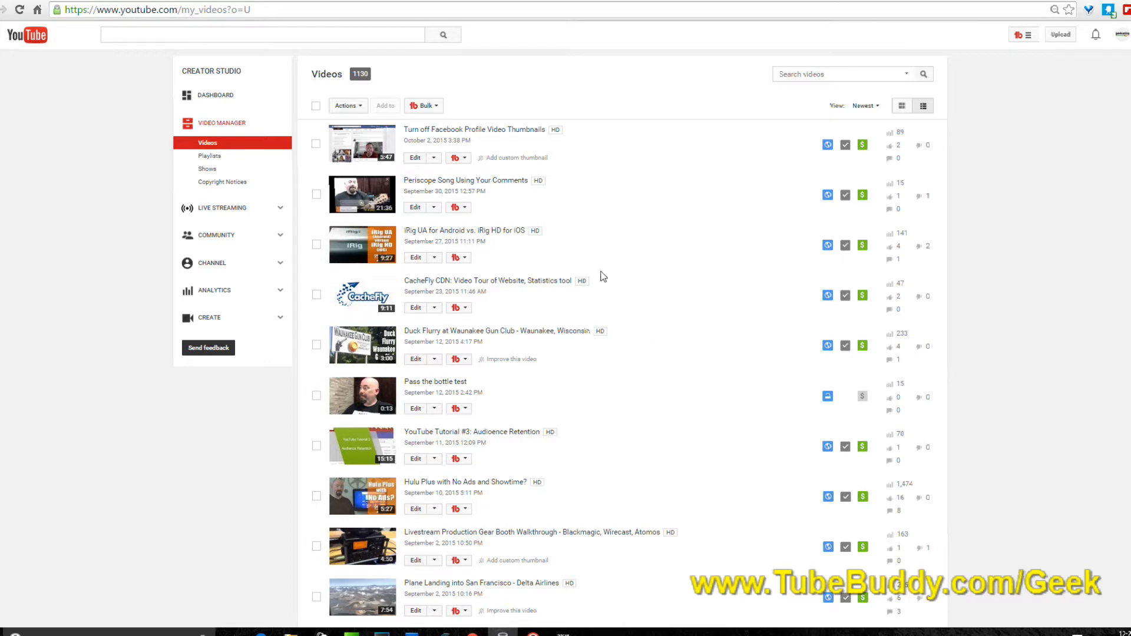
mouse_move(462, 180)
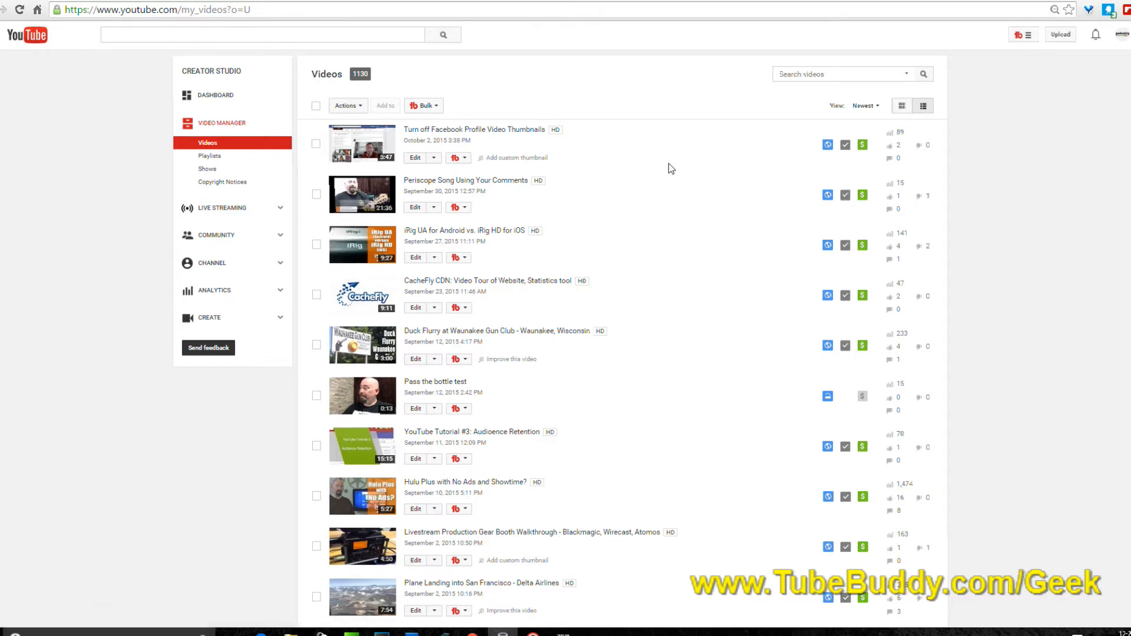
mouse_move(674, 194)
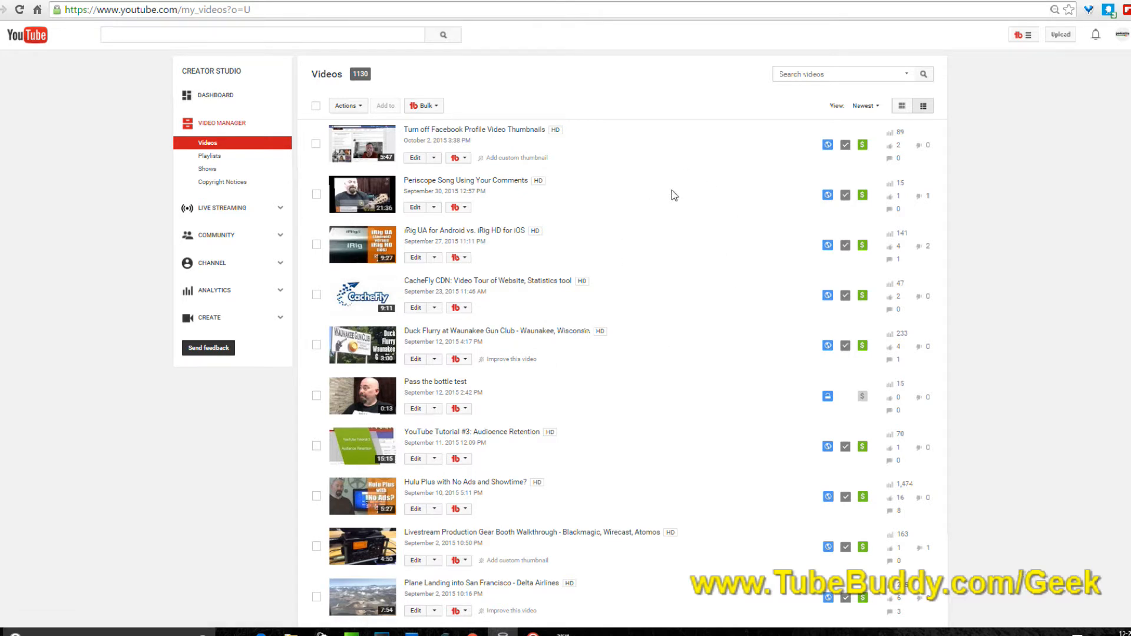
mouse_move(679, 207)
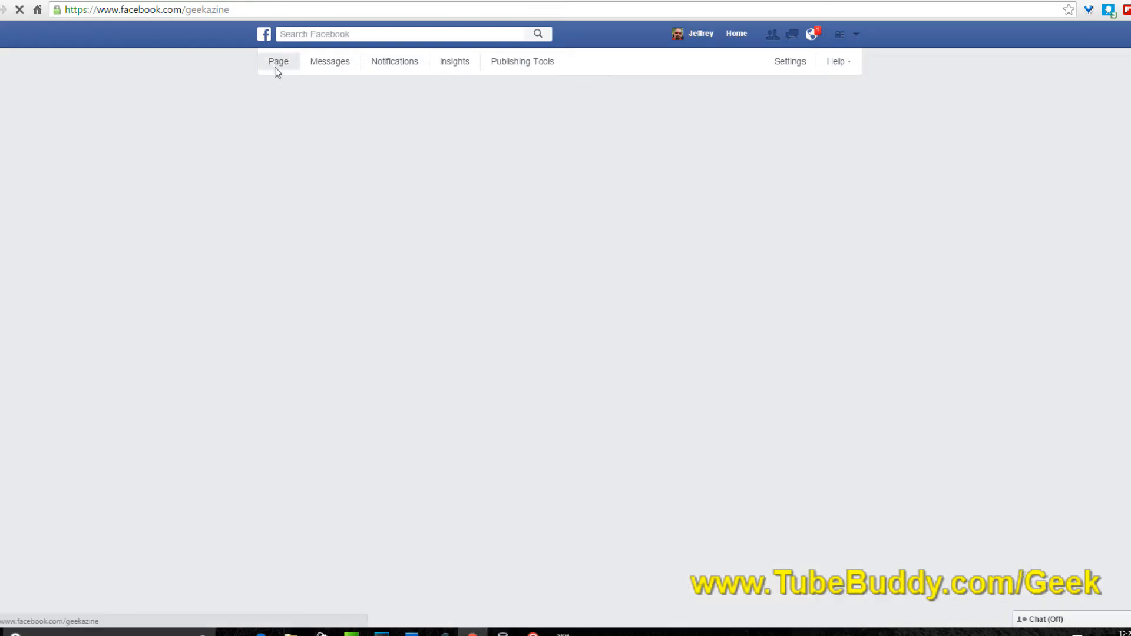
left_click(278, 61)
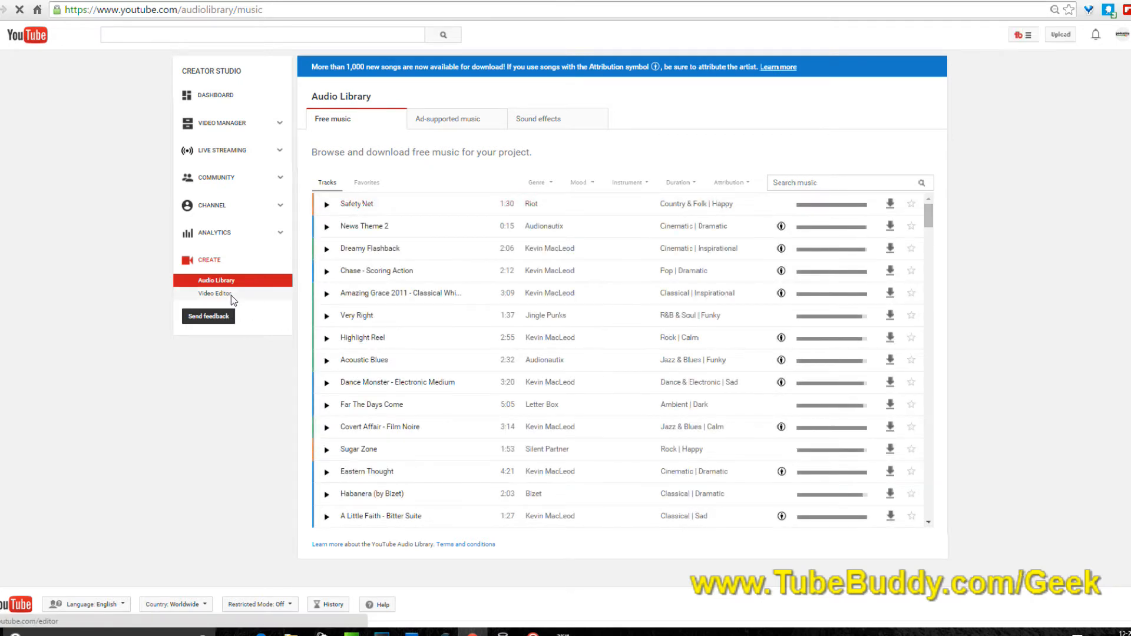
- Switch to the Video Editor showing the Geekazine-2014 project and uploaded clips
left_click(214, 294)
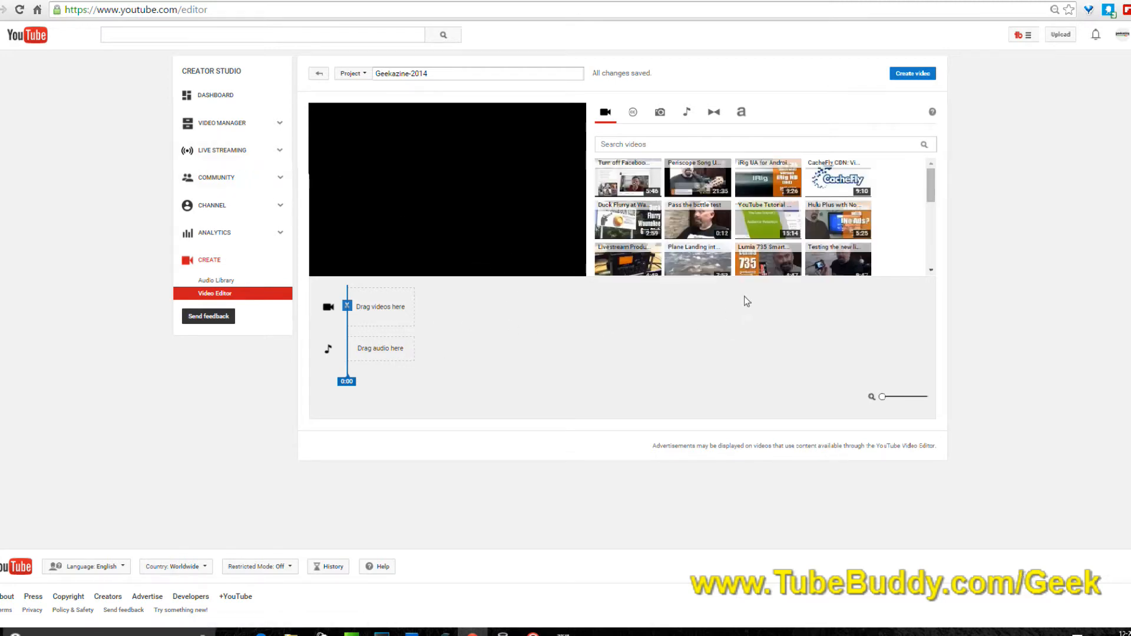
mouse_move(222, 122)
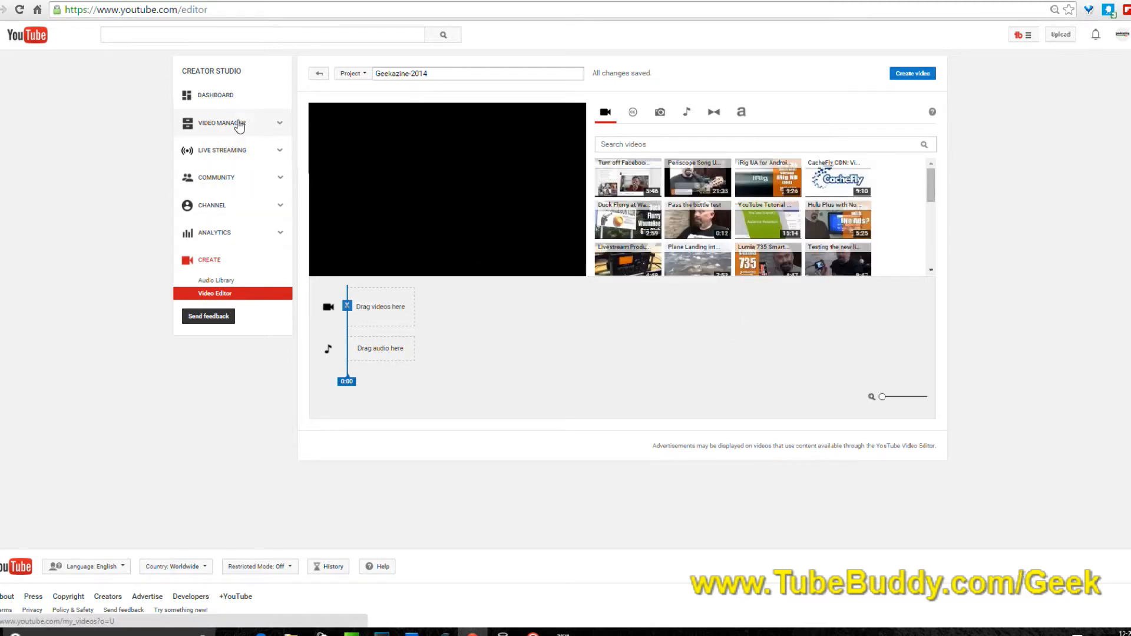
- Go back to the Video Manager list of 1130 uploaded videos
left_click(220, 122)
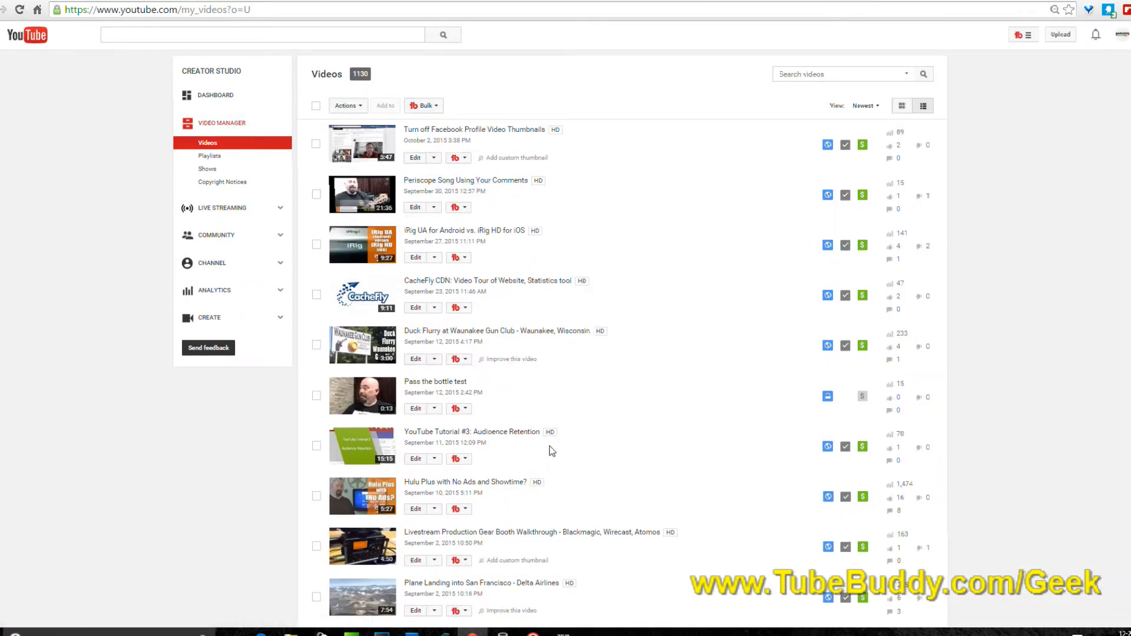
mouse_move(497, 330)
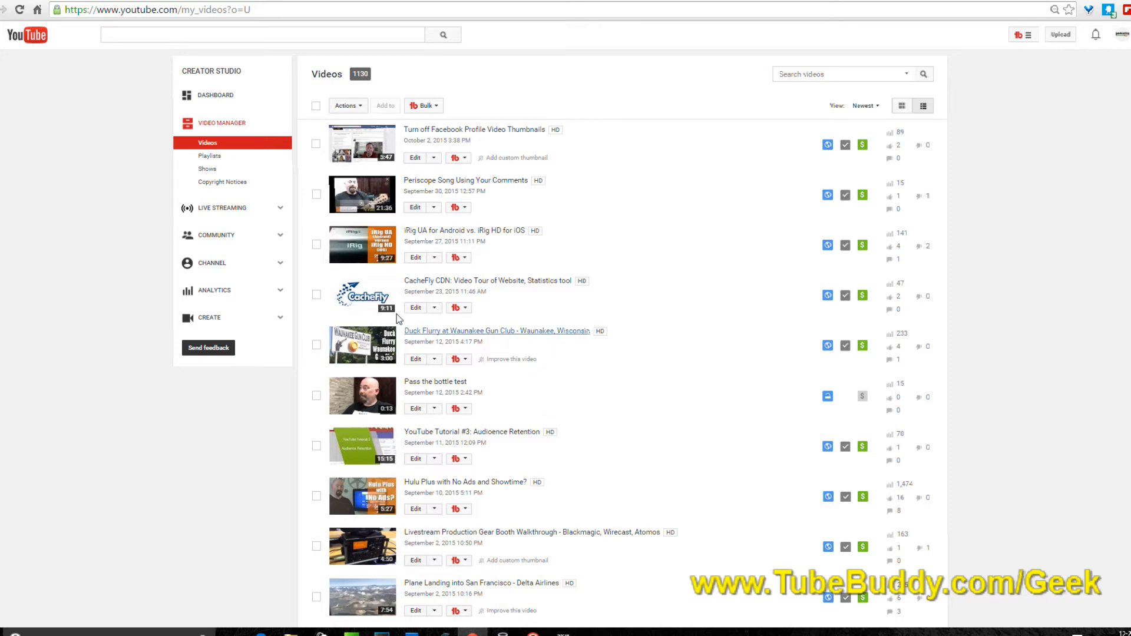
mouse_move(593, 398)
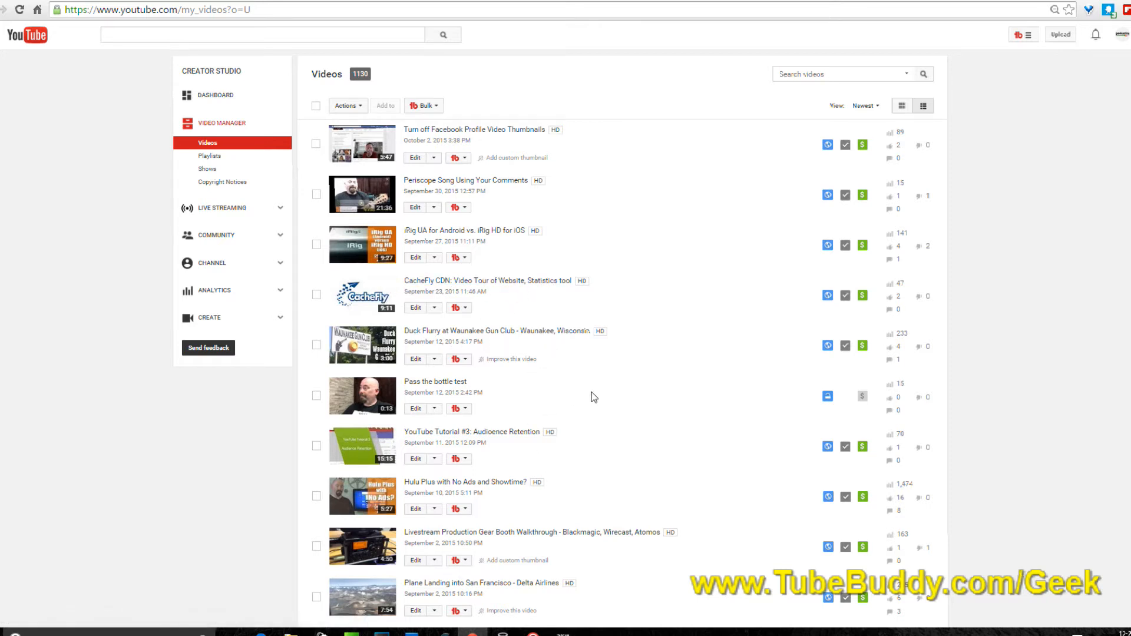
mouse_move(528, 280)
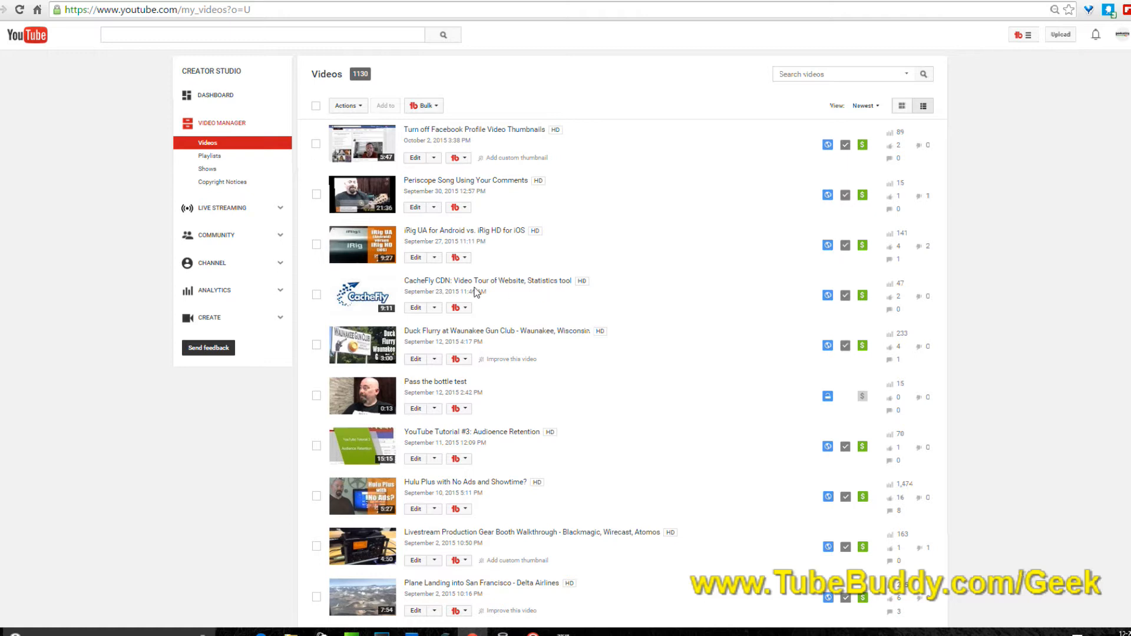
mouse_move(517, 310)
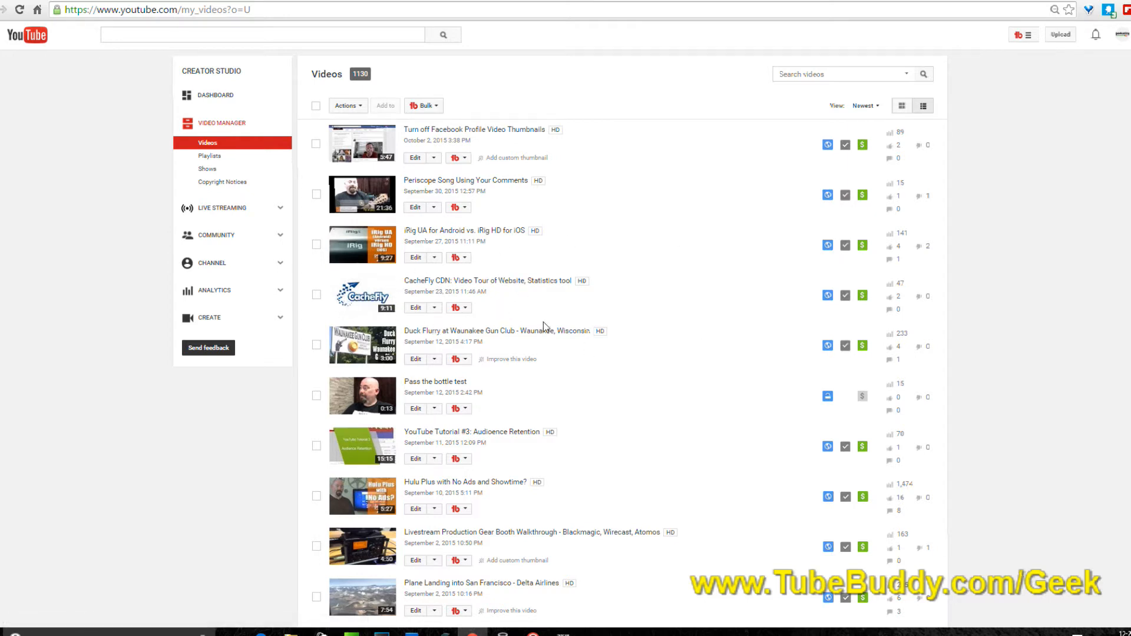
mouse_move(529, 301)
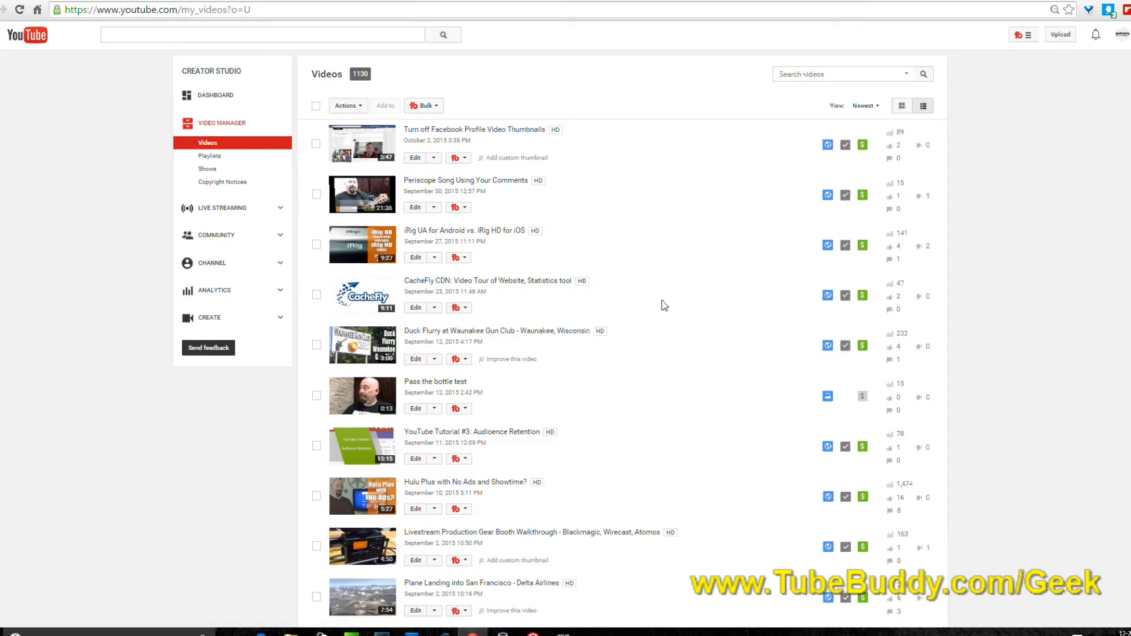
mouse_move(1021, 383)
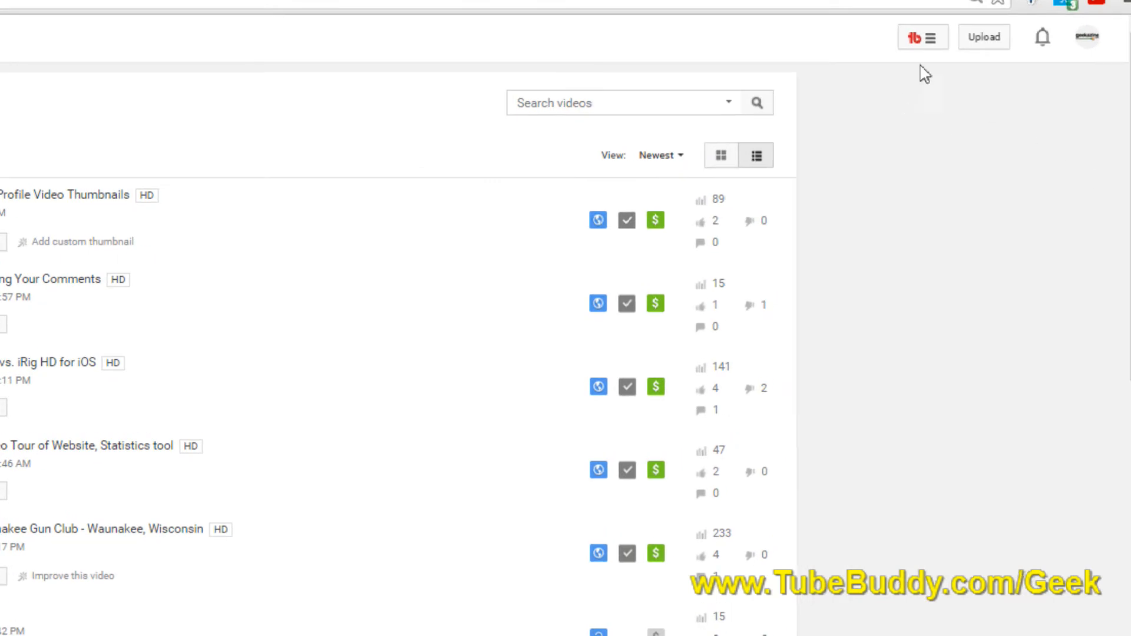
- Review TubeBuddy's Settings and Canned Responses tabs, then launch Tag Explorer from Research Tools
left_click(935, 36)
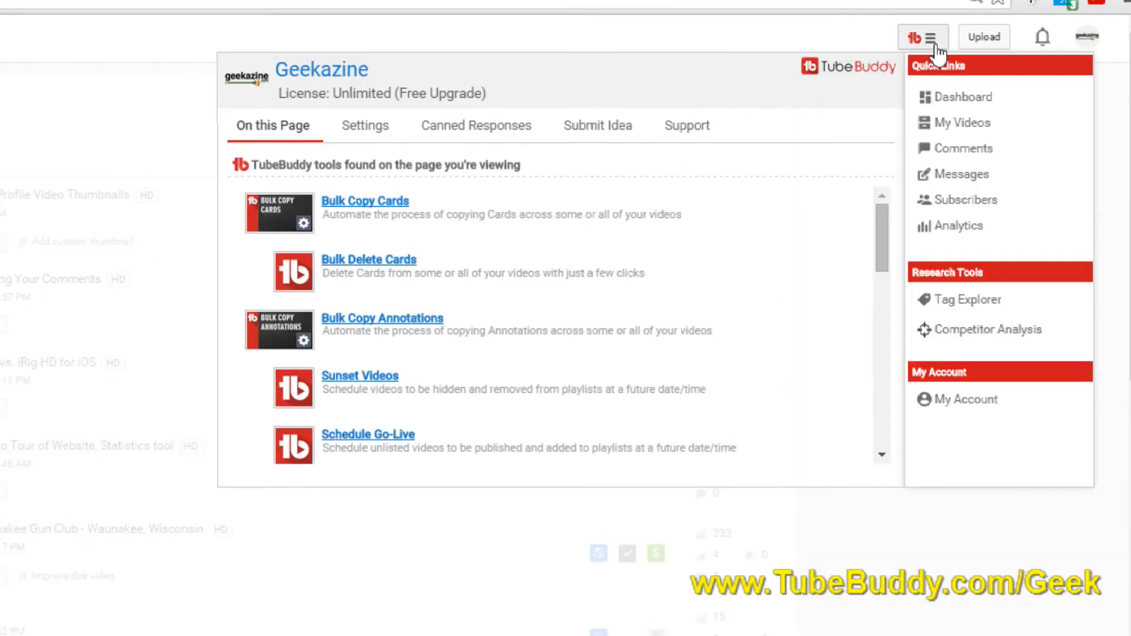
mouse_move(814, 206)
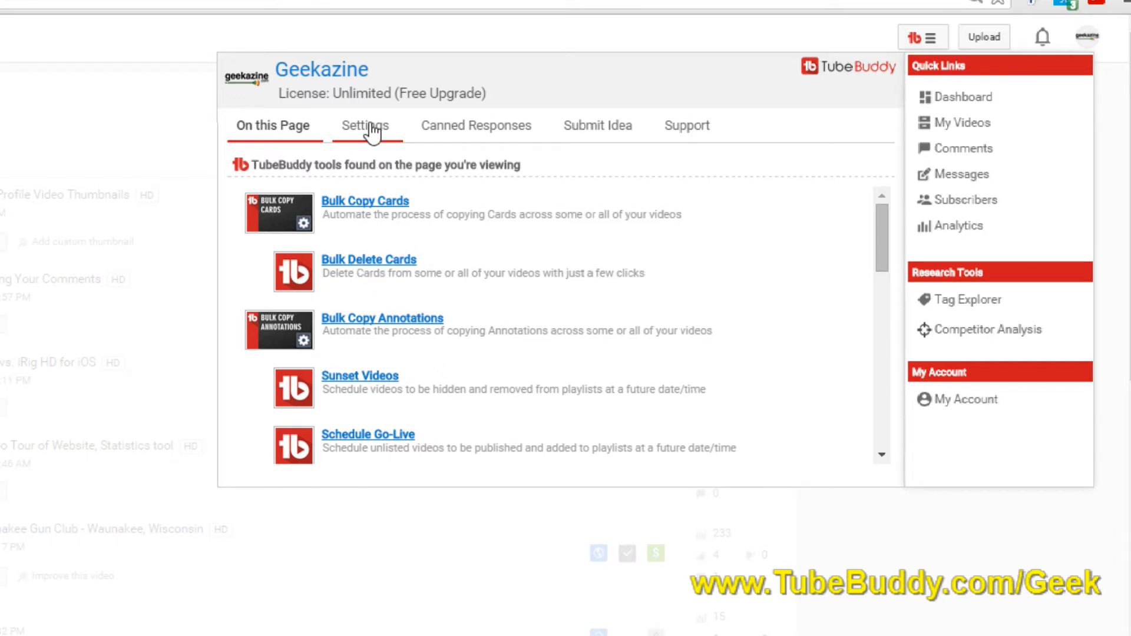
left_click(366, 126)
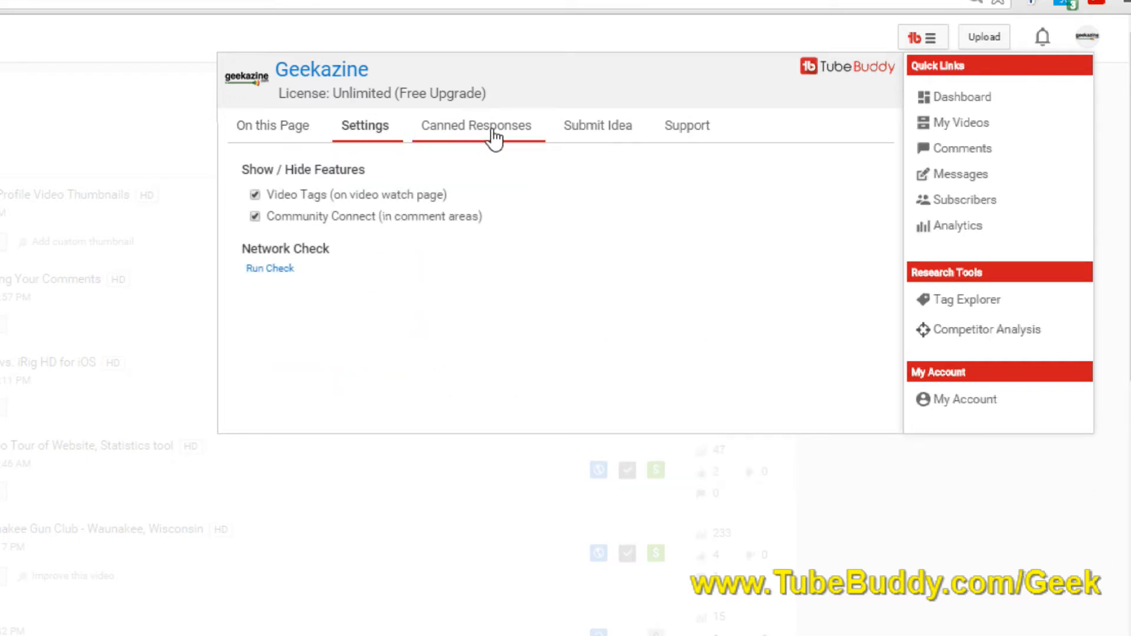
left_click(476, 125)
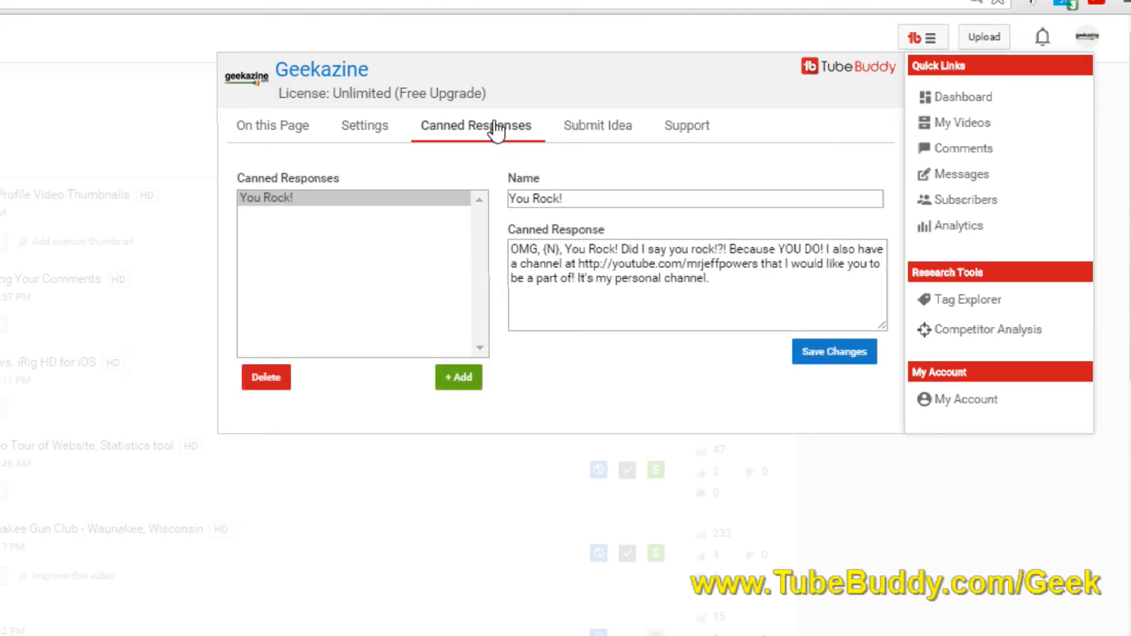
mouse_move(597, 133)
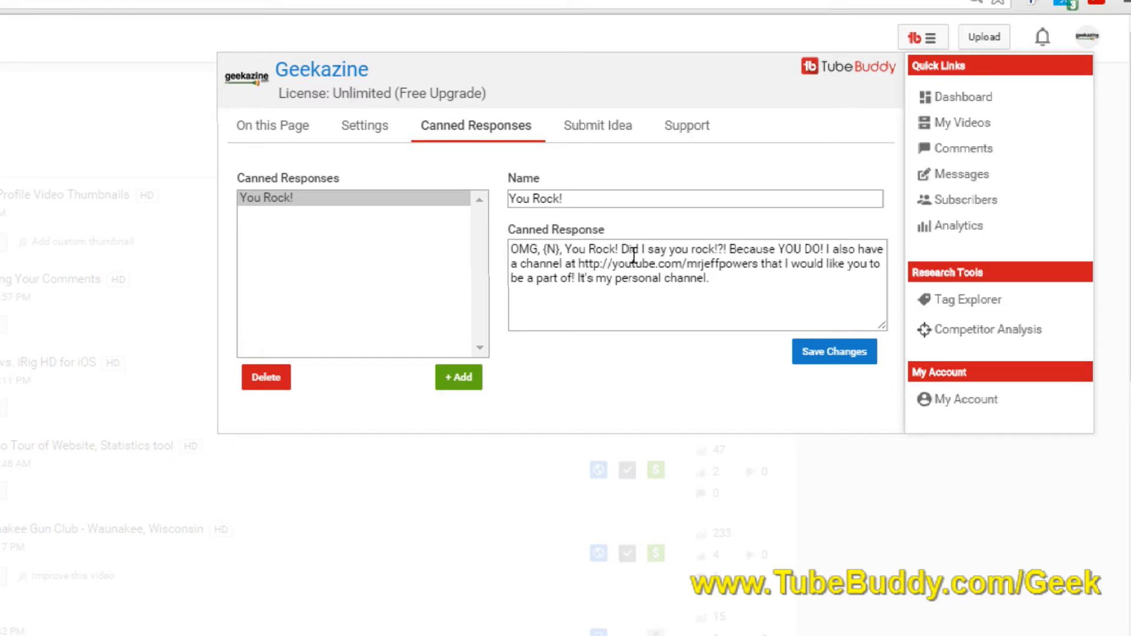
mouse_move(619, 224)
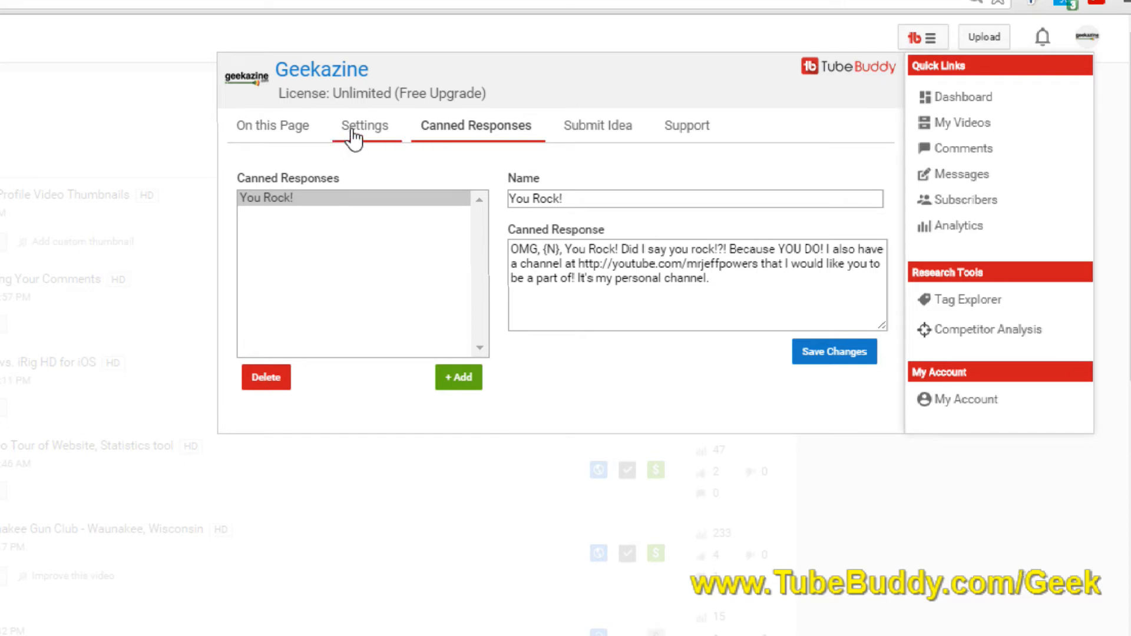
left_click(365, 126)
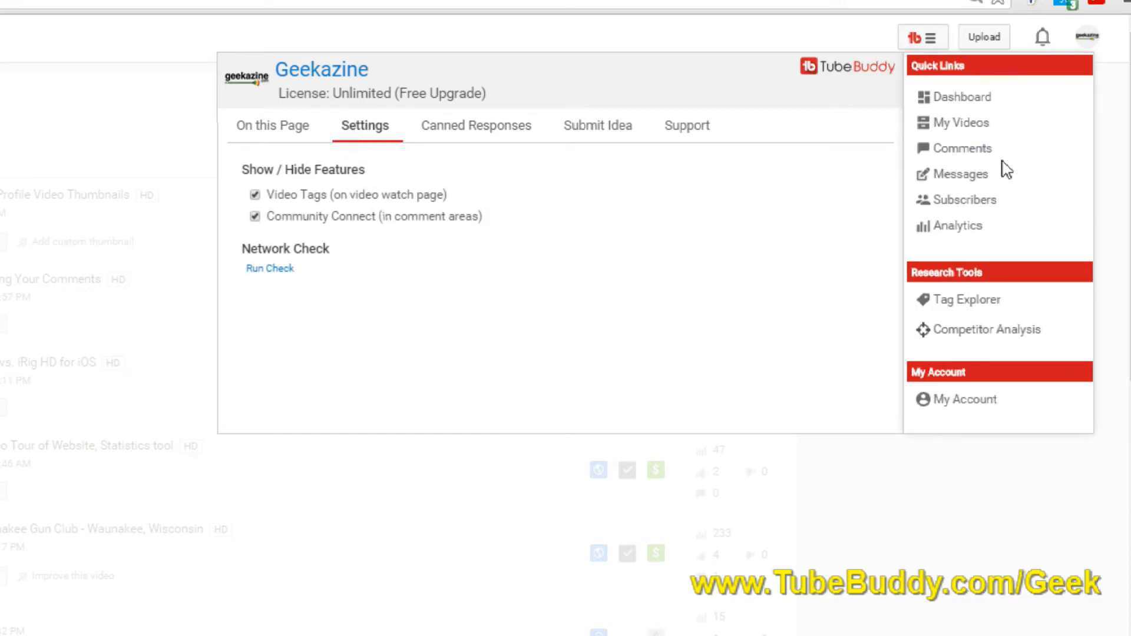
left_click(966, 299)
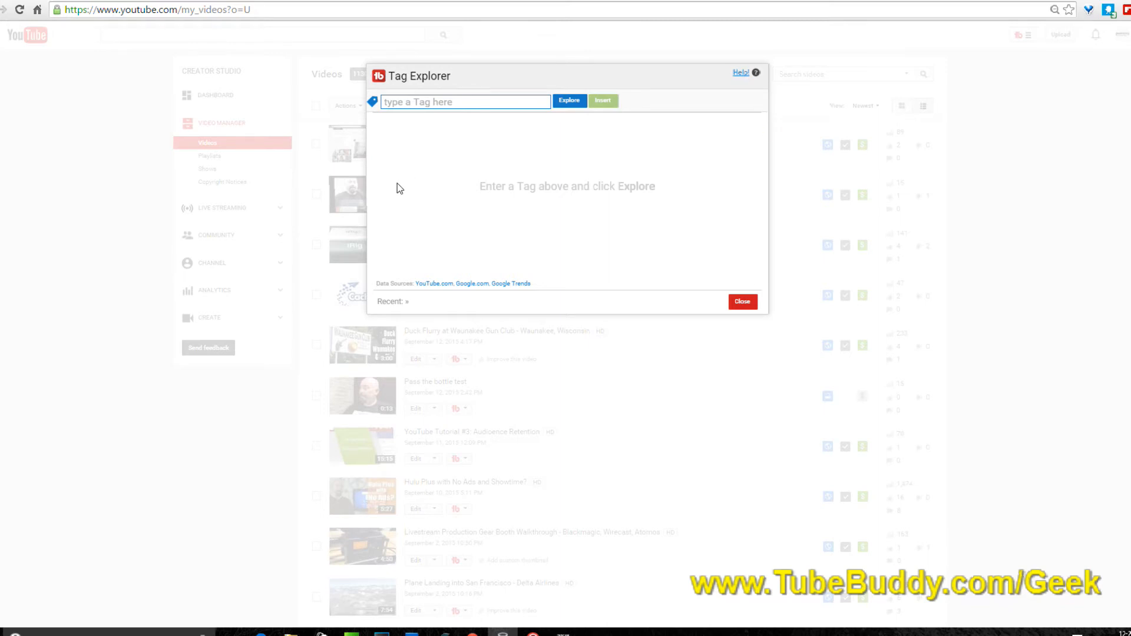
- Explore the tag 'cachefly', view its Auto-Suggested searches, and close Tag Explorer
type("cachefly")
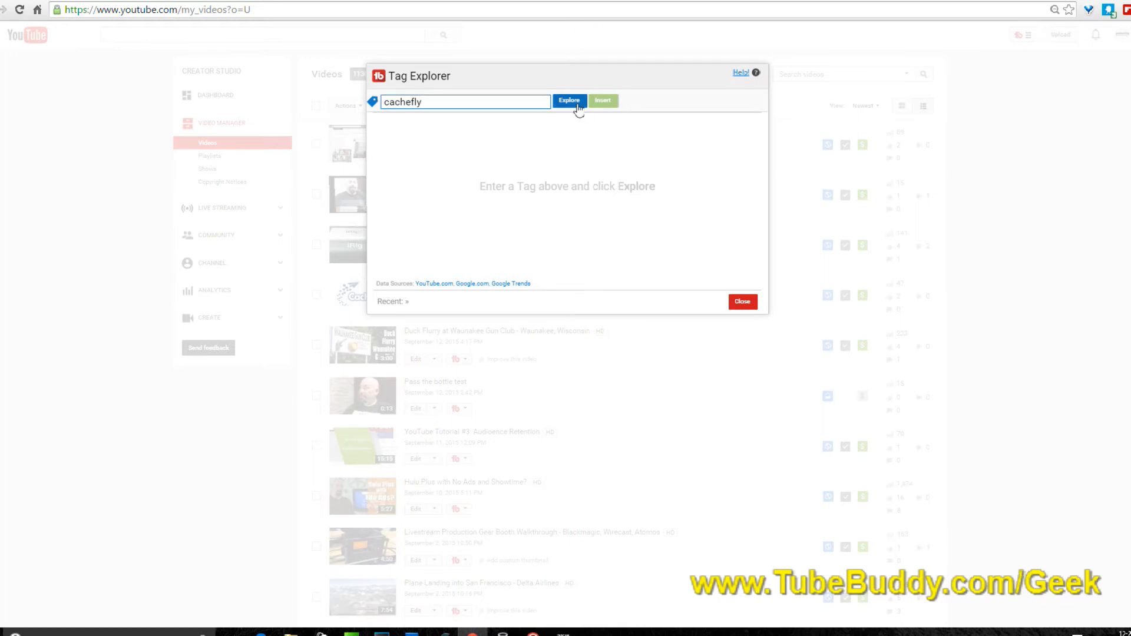
left_click(569, 100)
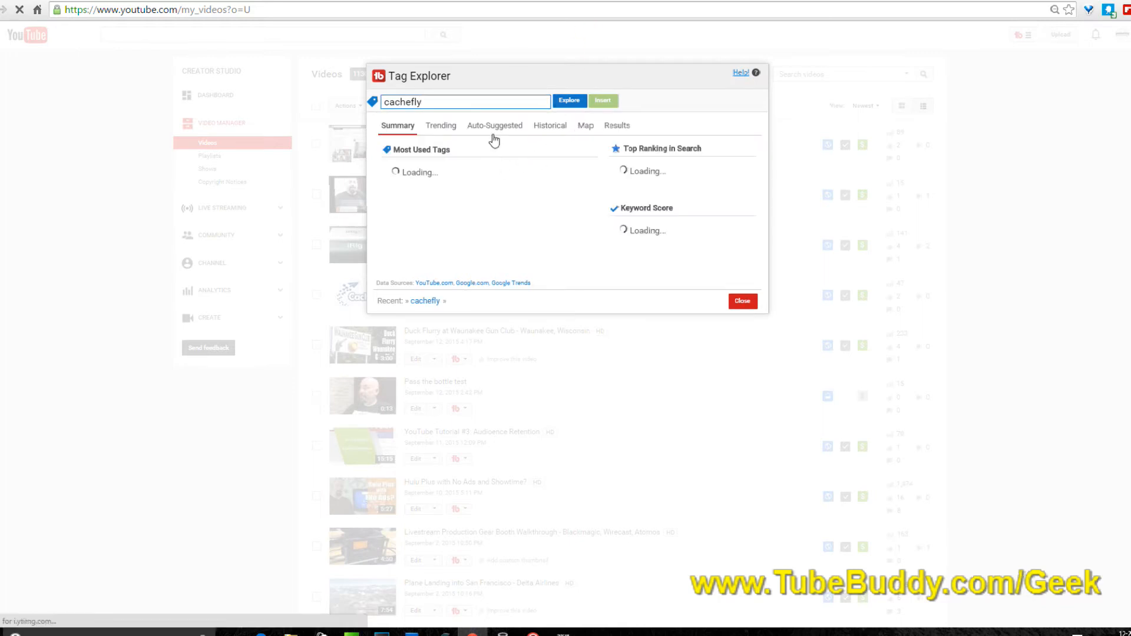
left_click(495, 125)
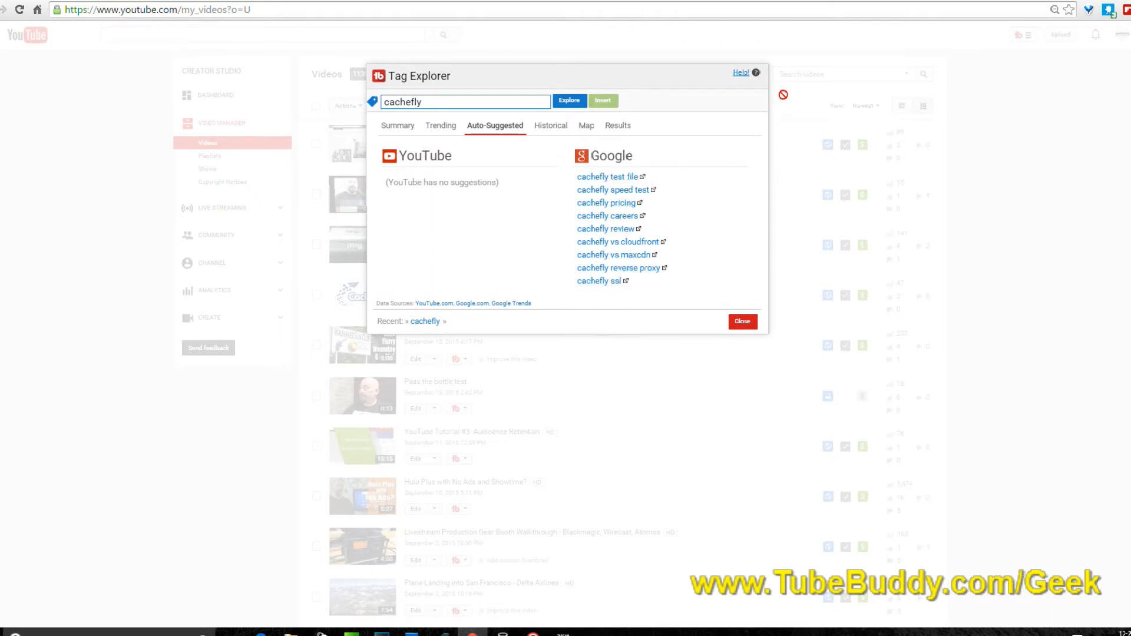
left_click(741, 320)
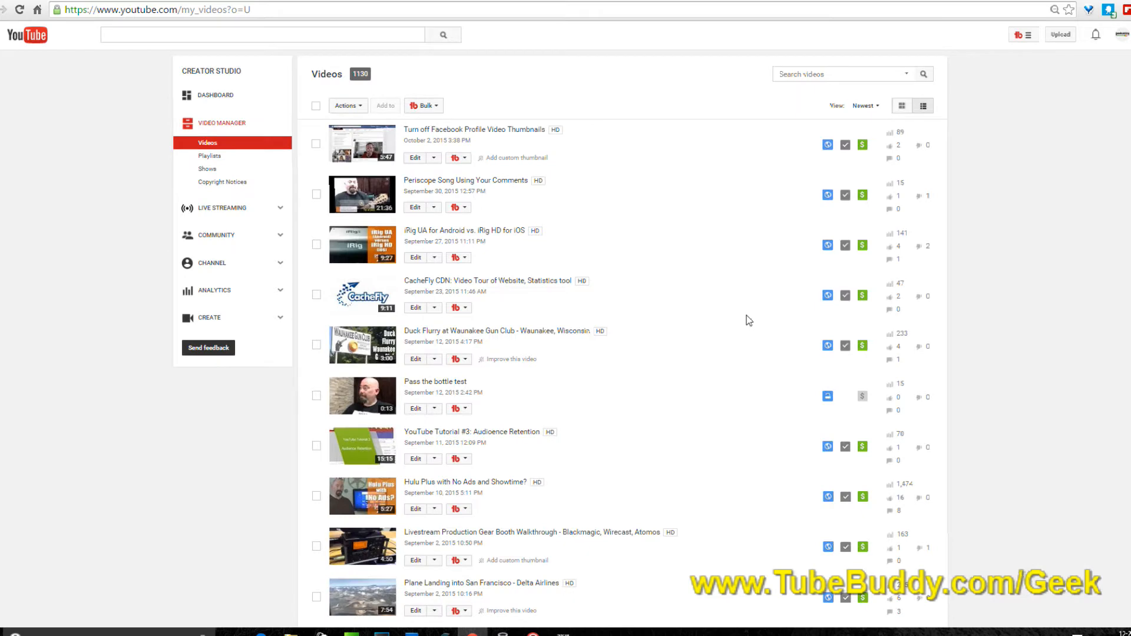
mouse_move(748, 297)
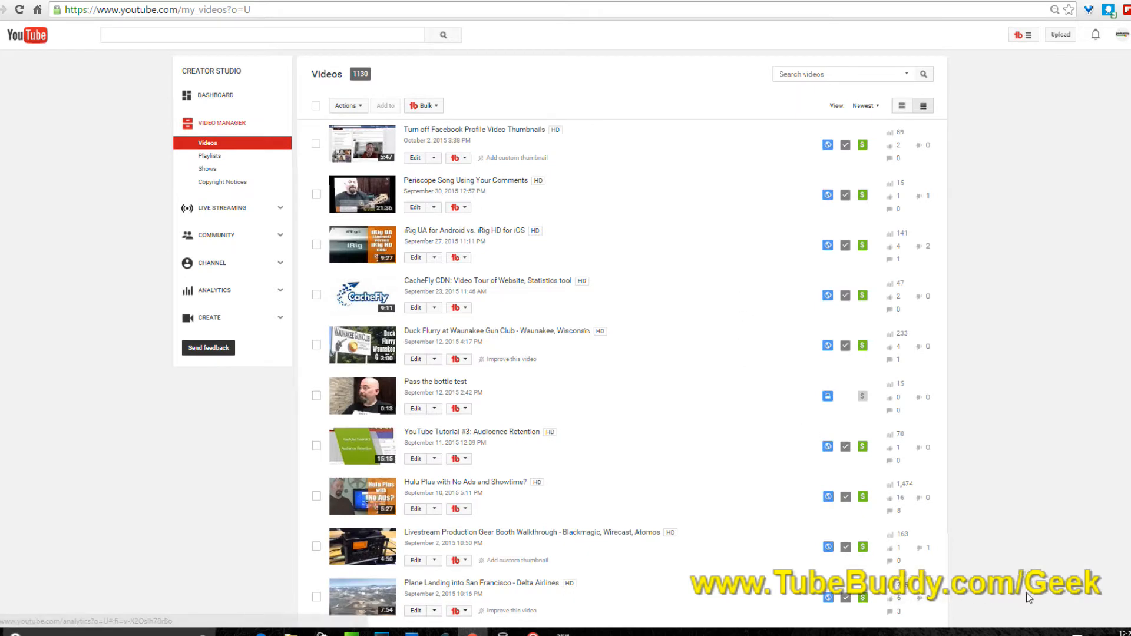
mouse_move(1017, 612)
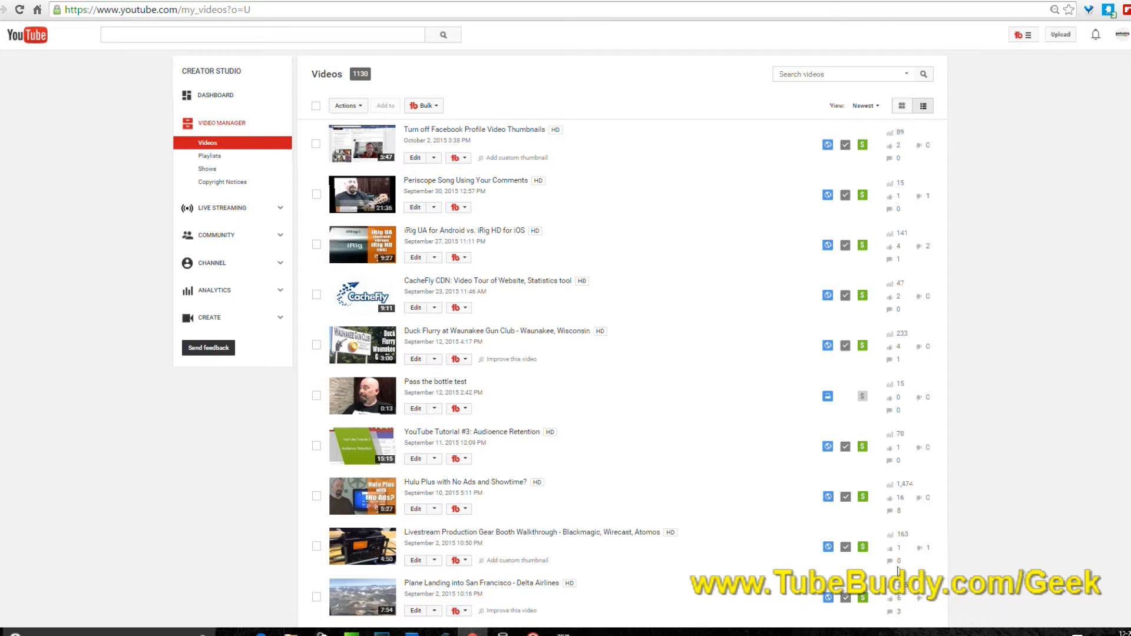
mouse_move(1046, 554)
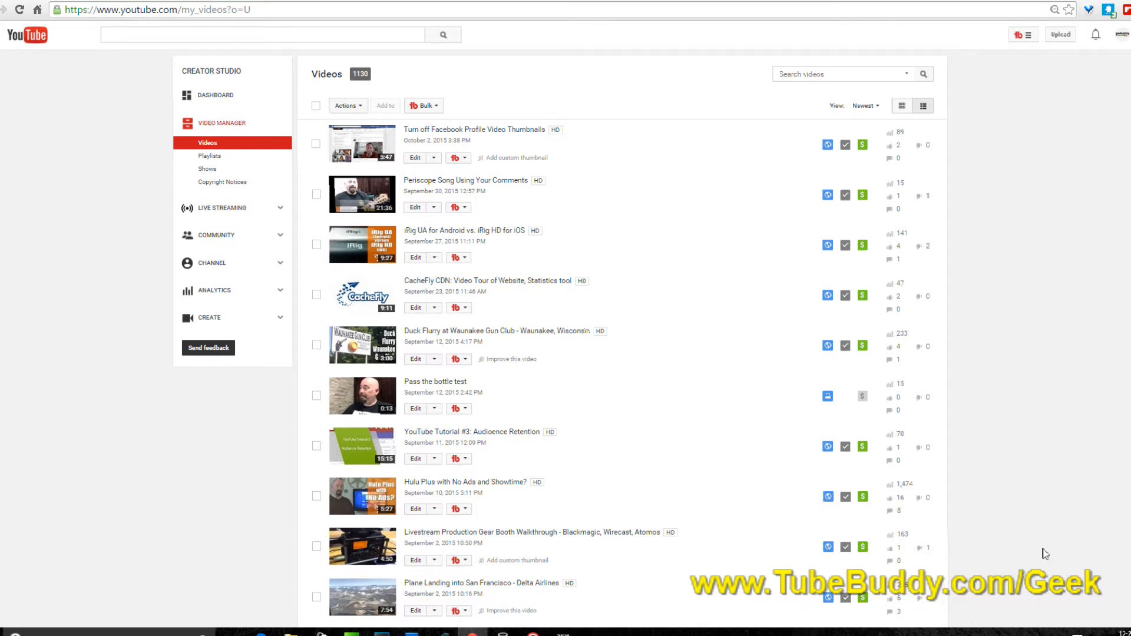
mouse_move(756, 603)
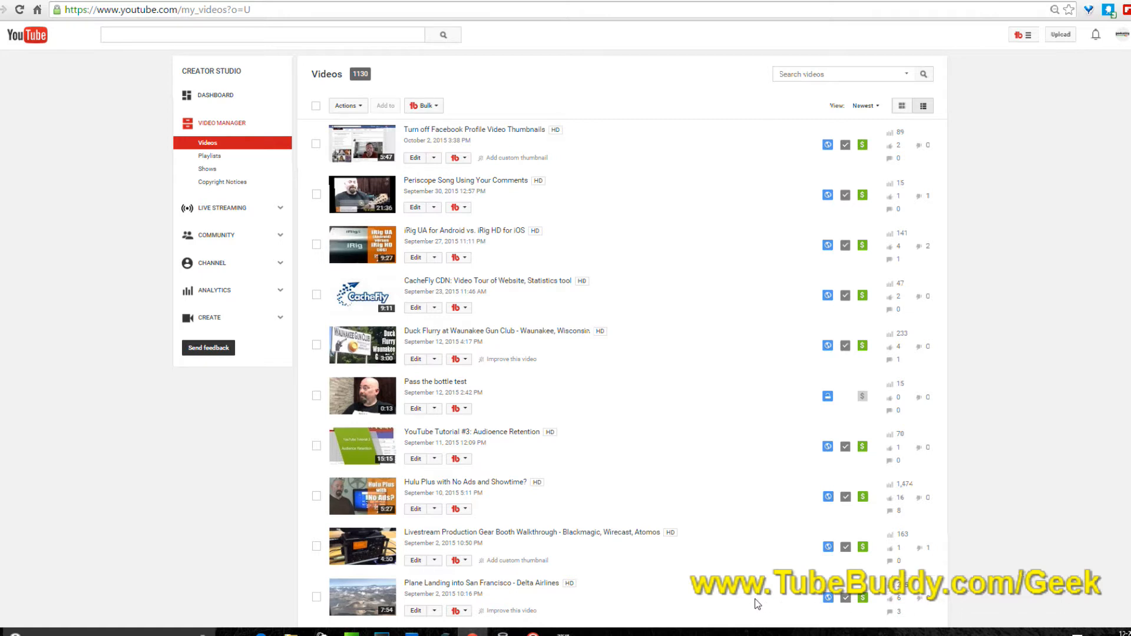
mouse_move(1069, 604)
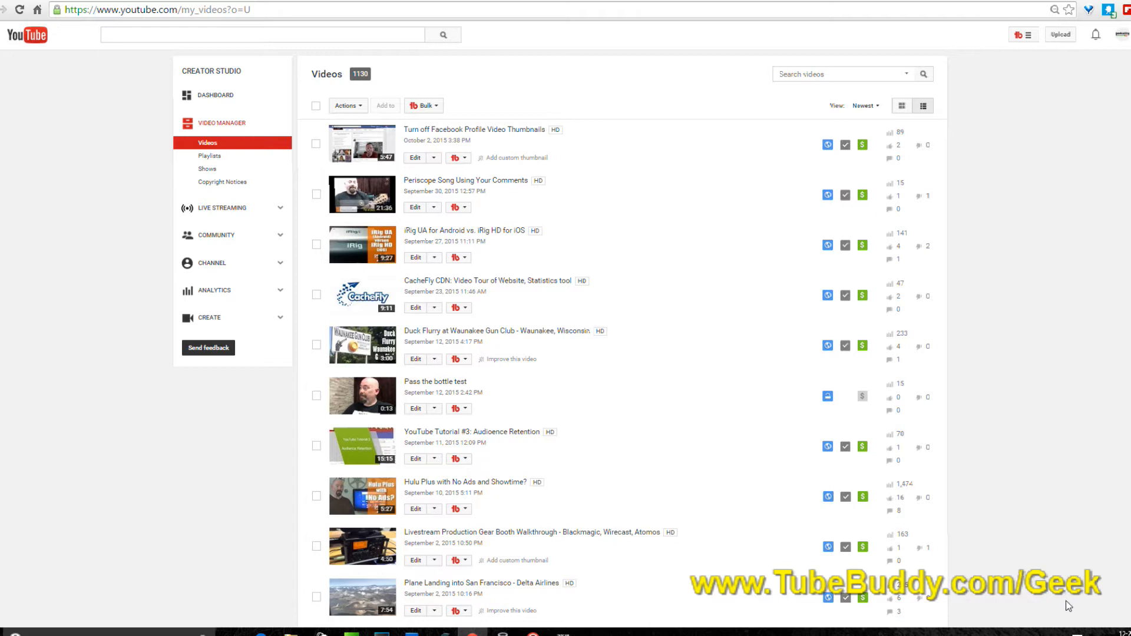
mouse_move(989, 605)
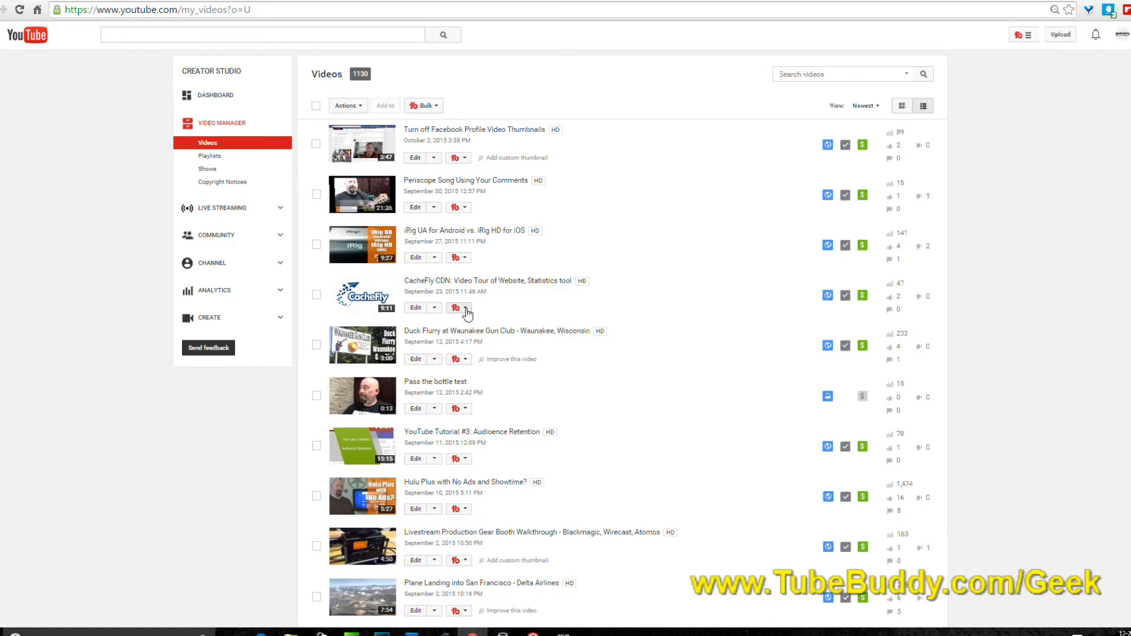
- From the CacheFly CDN video's TubeBuddy menu, choose Publish to Facebook
left_click(459, 308)
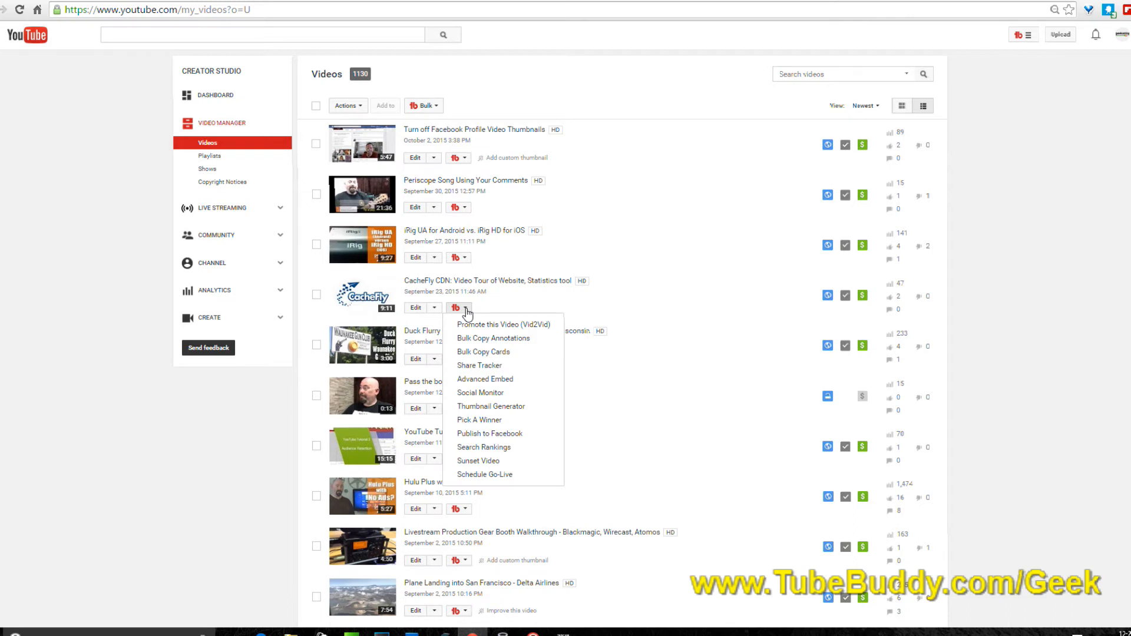
left_click(1049, 242)
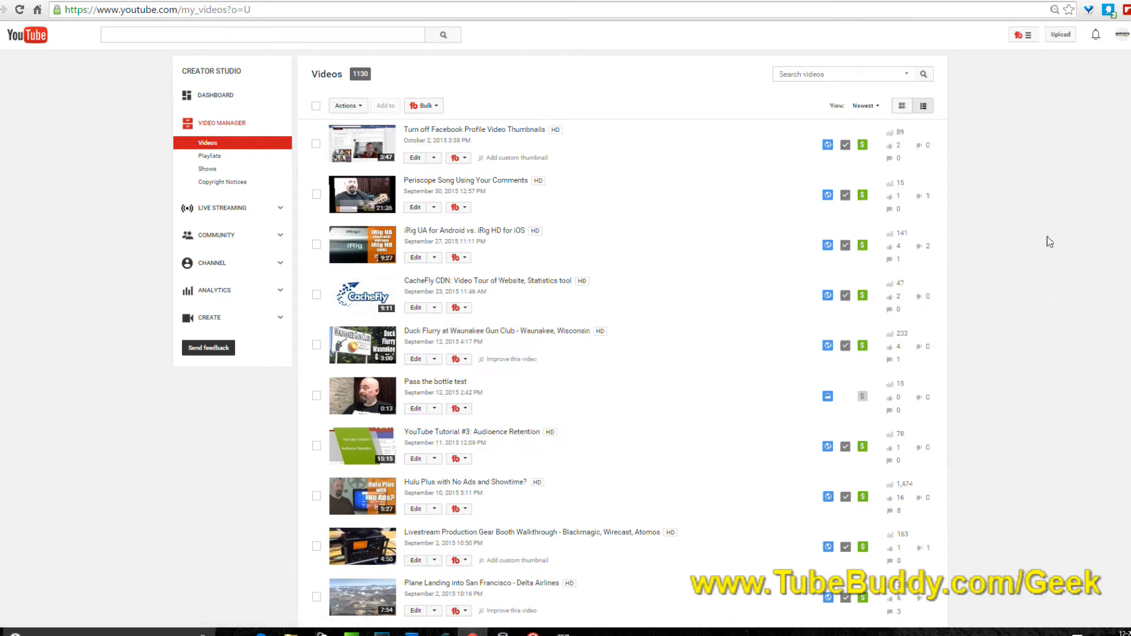
mouse_move(1013, 78)
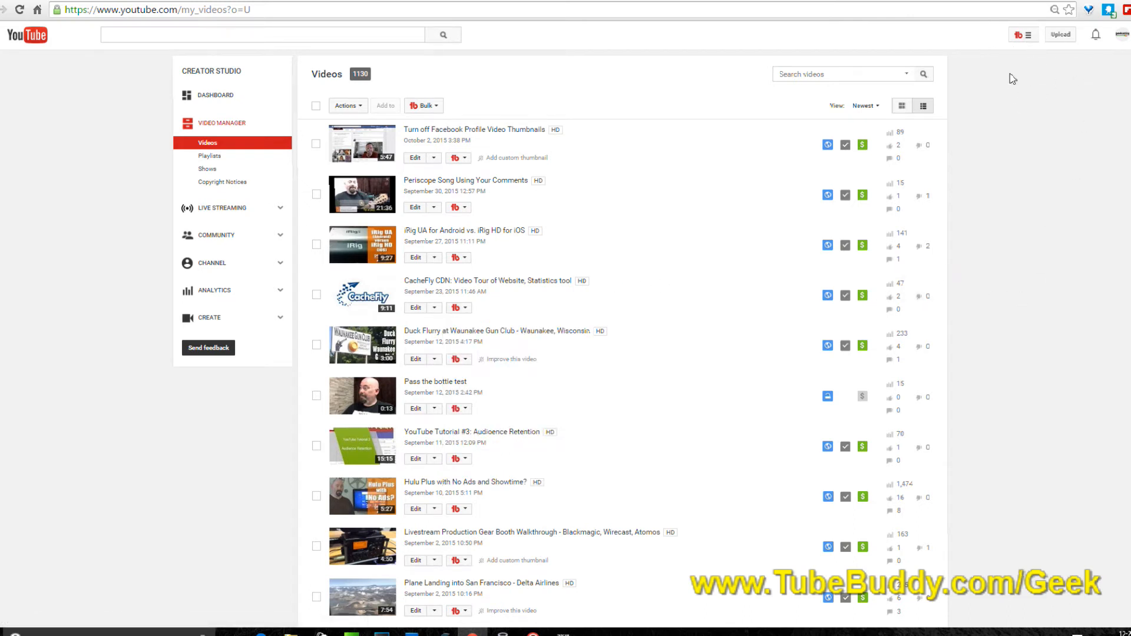
mouse_move(1021, 34)
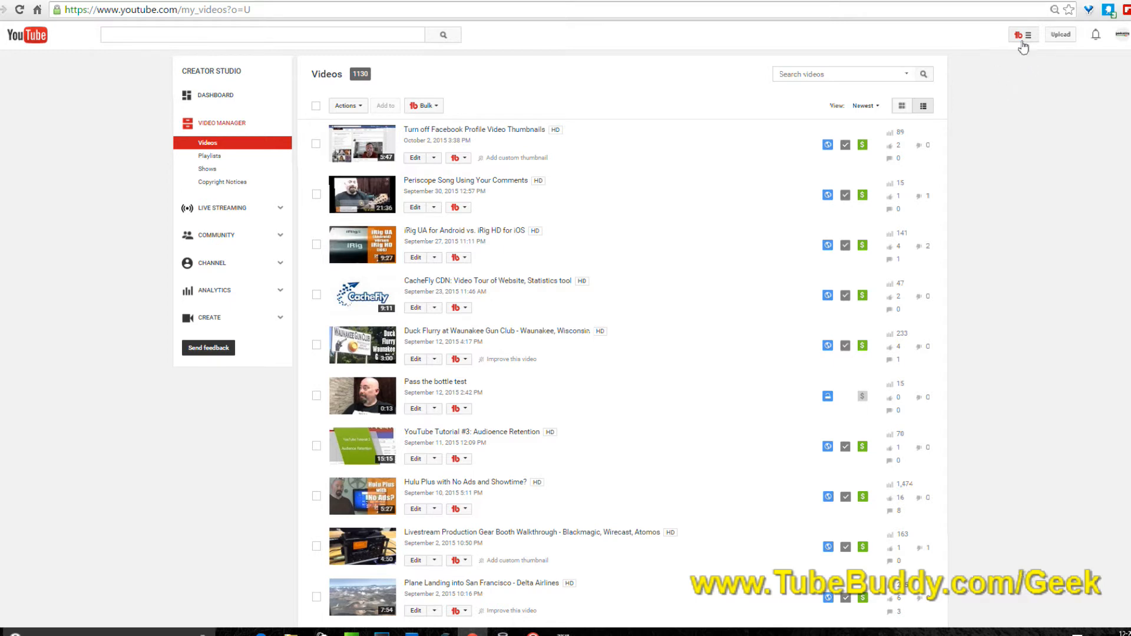
mouse_move(680, 135)
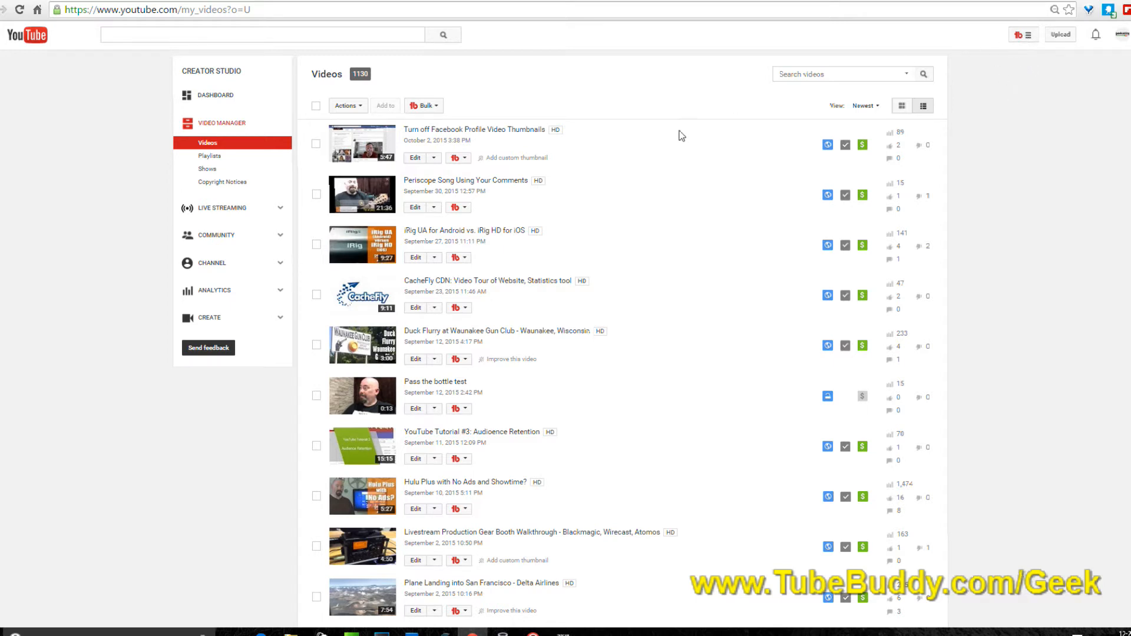
mouse_move(461, 271)
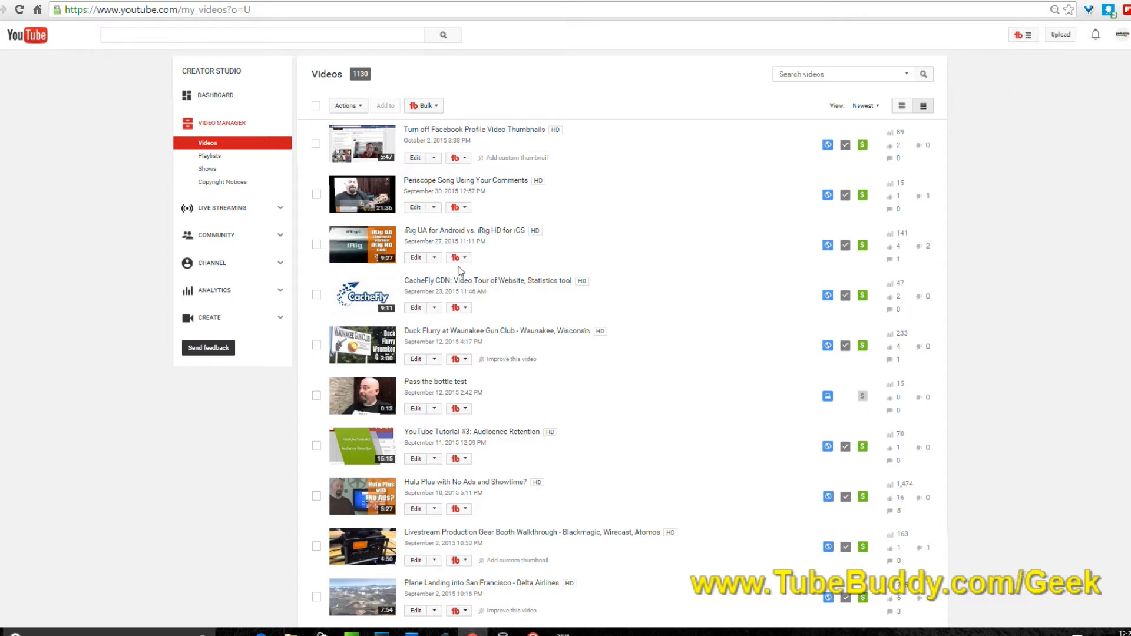
mouse_move(202, 391)
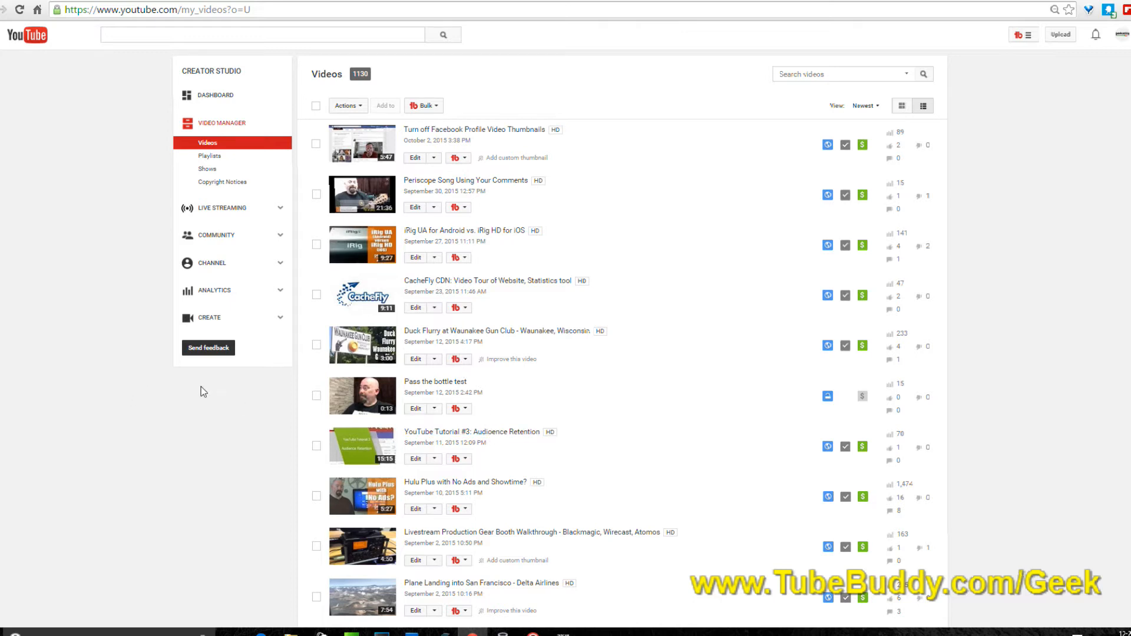
mouse_move(468, 314)
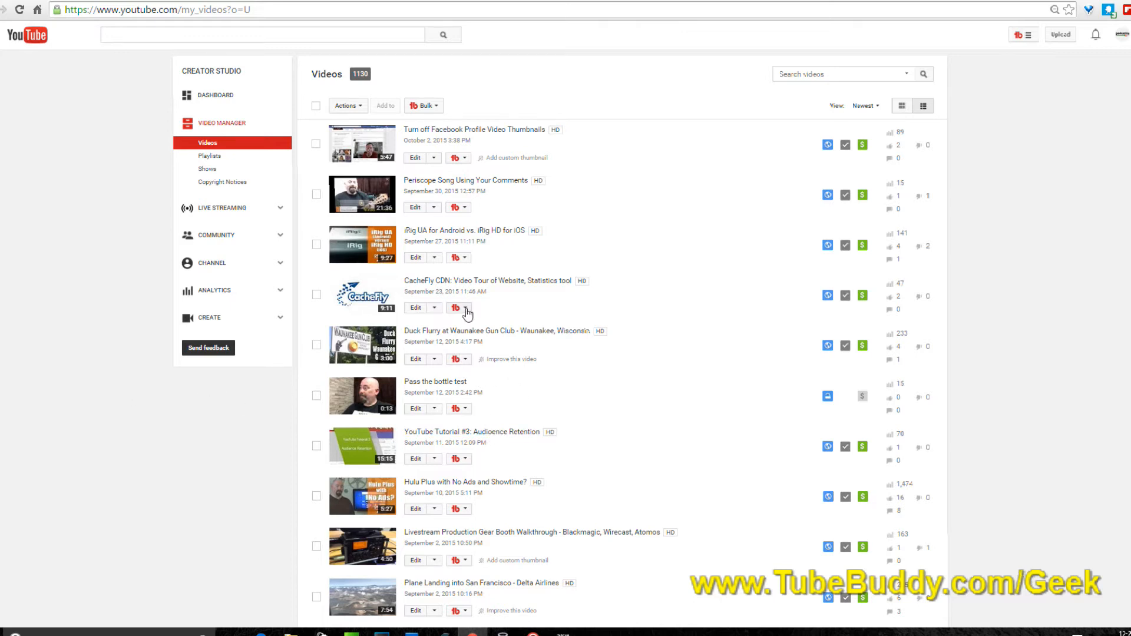
left_click(463, 308)
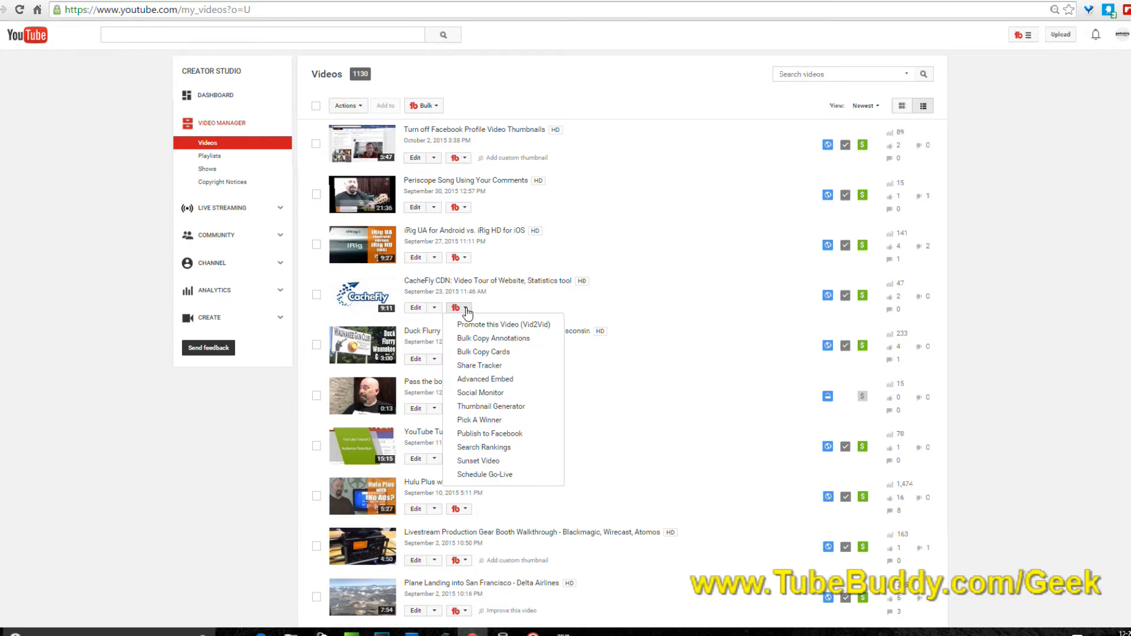
mouse_move(493, 338)
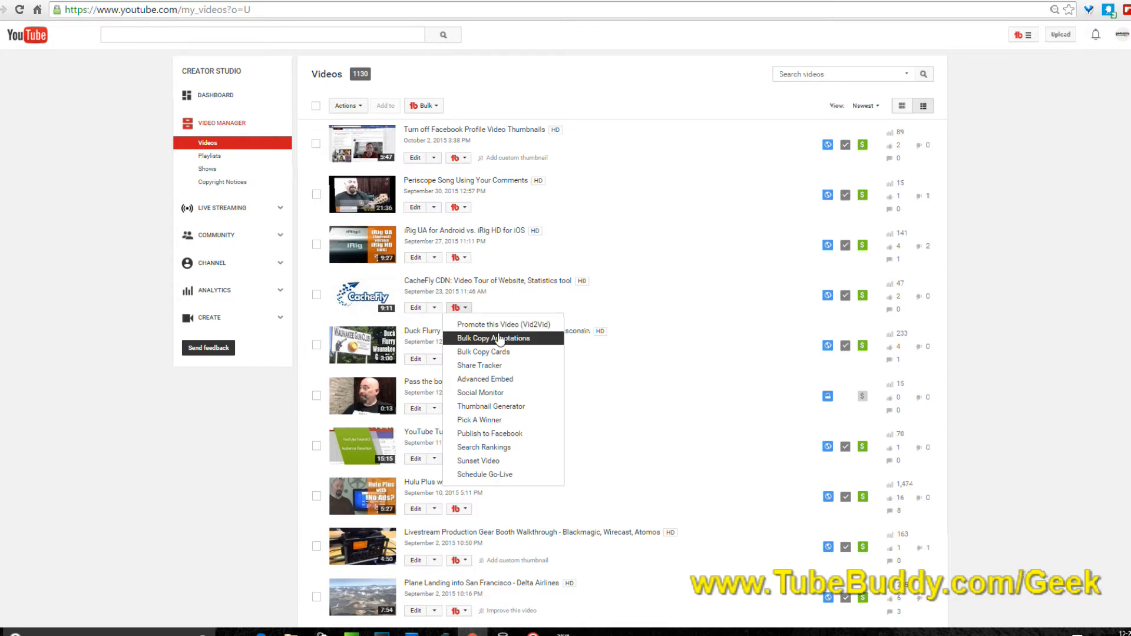
mouse_move(513, 361)
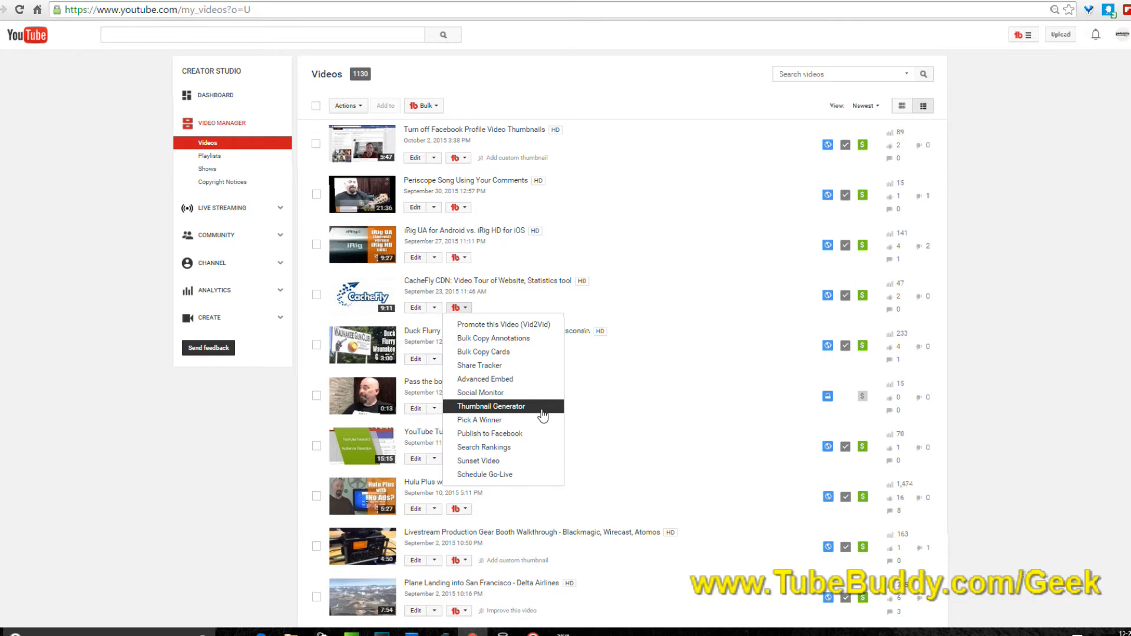
mouse_move(503, 433)
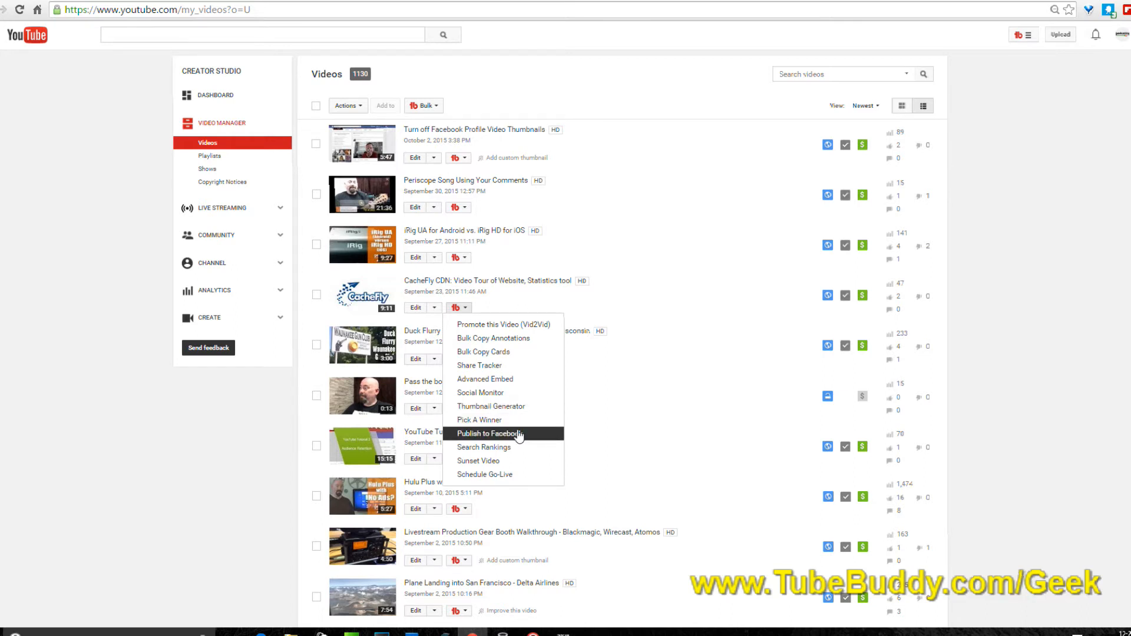
left_click(487, 434)
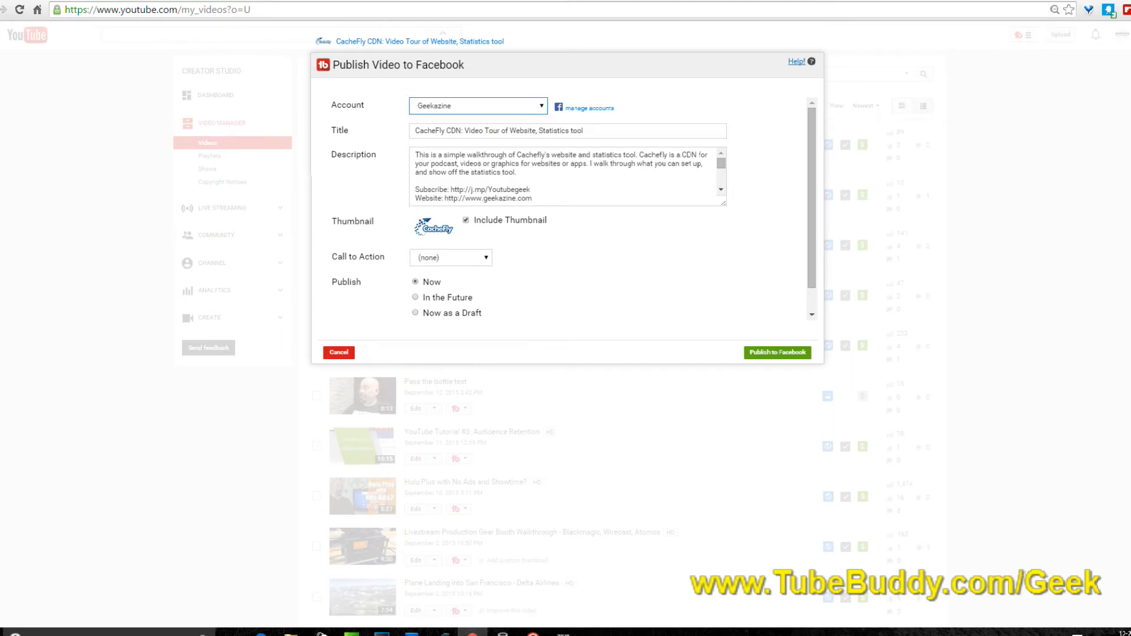
left_click(776, 352)
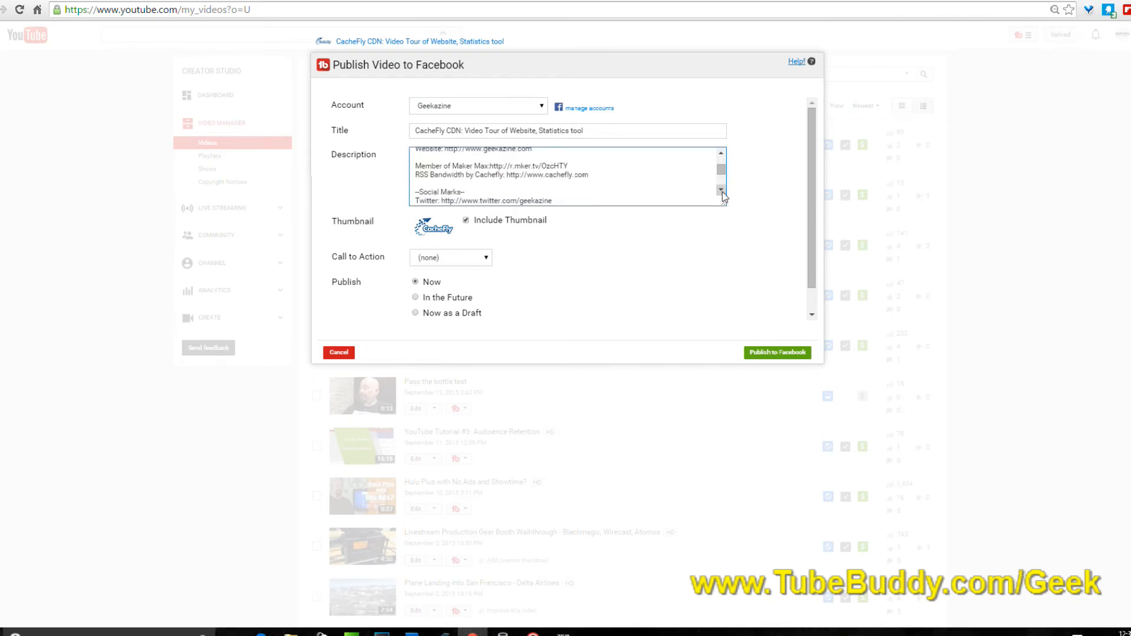
scroll("down", 3)
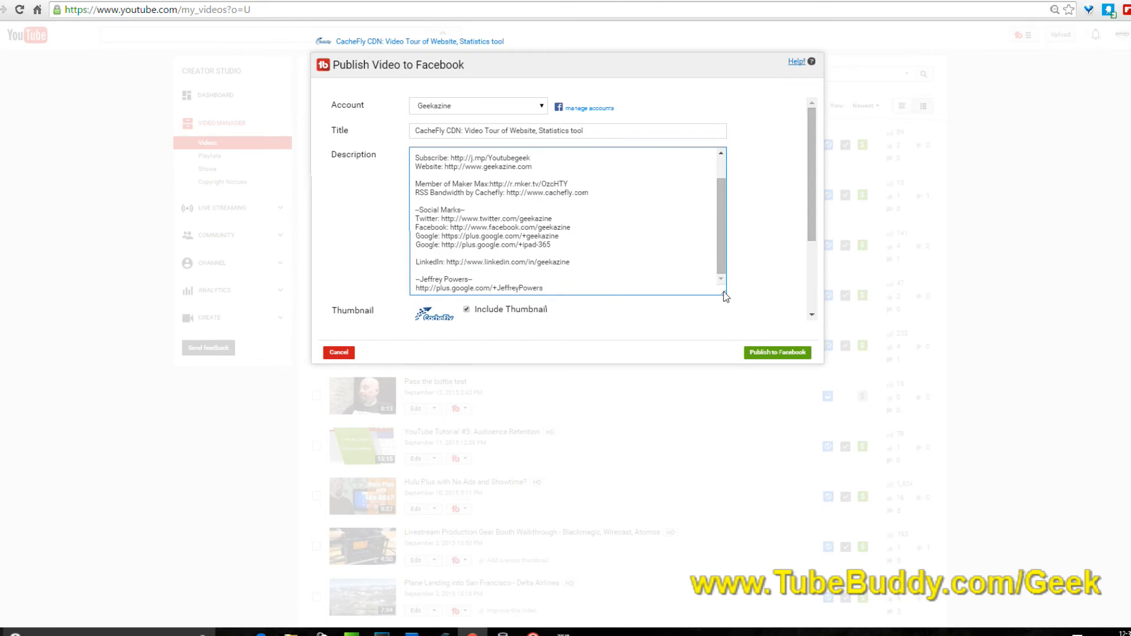
scroll("up", 3)
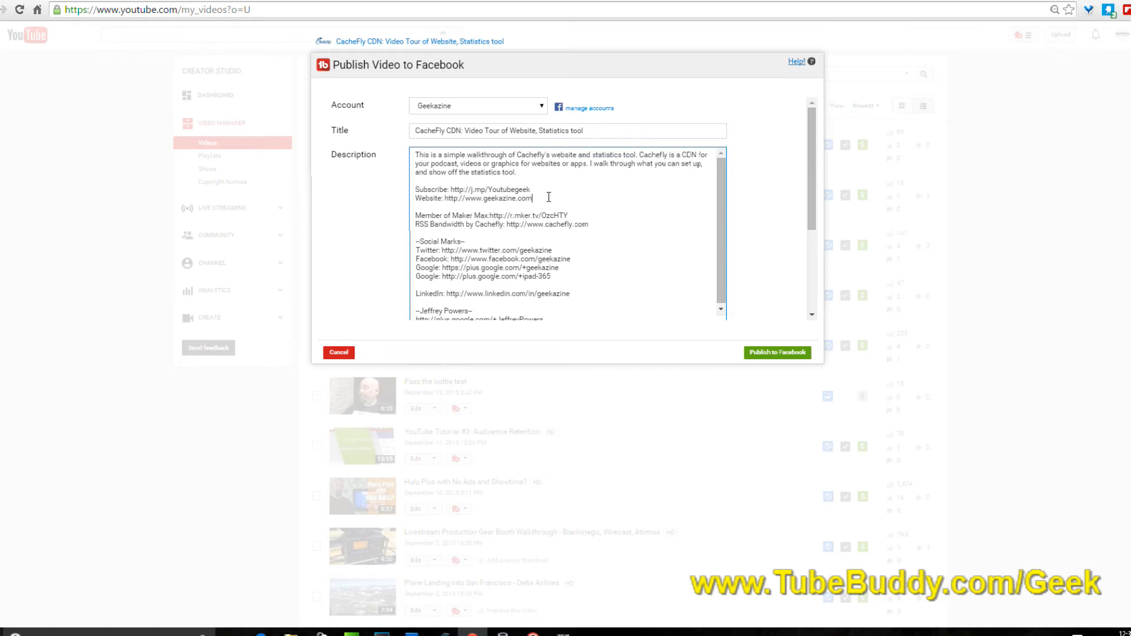
type("T")
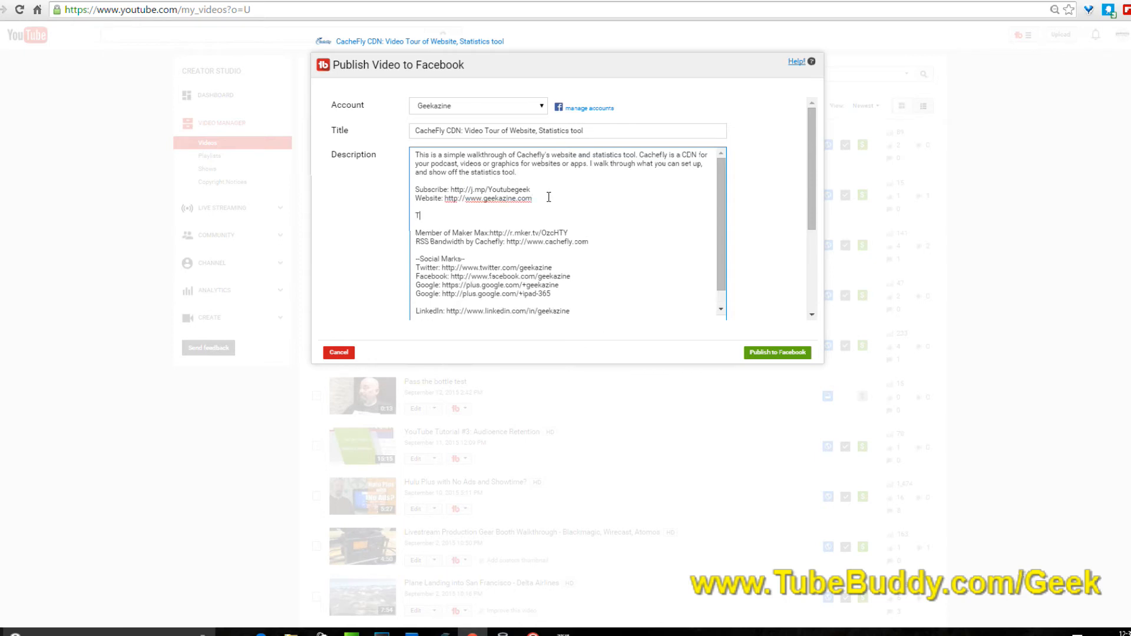
type("ip me:")
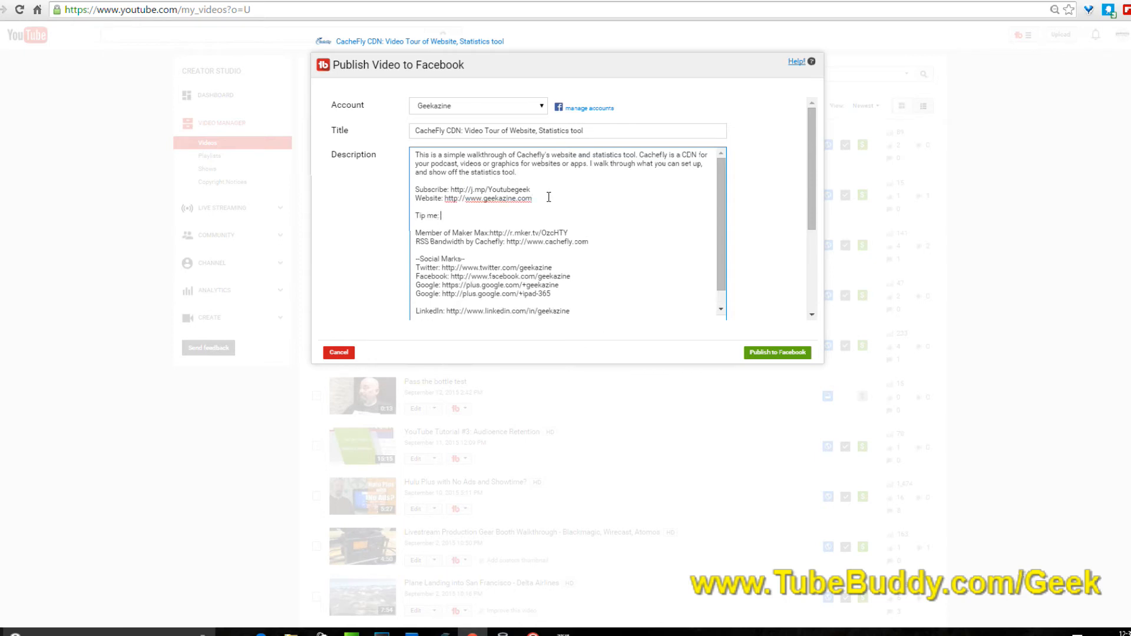
type("http://")
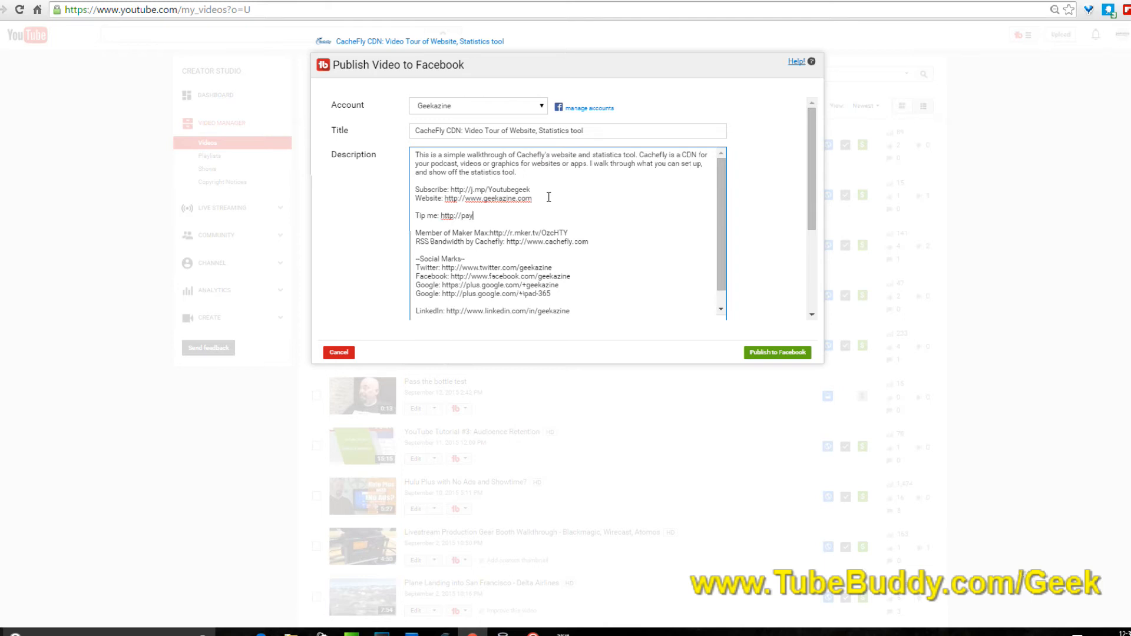
type("paypal.me/")
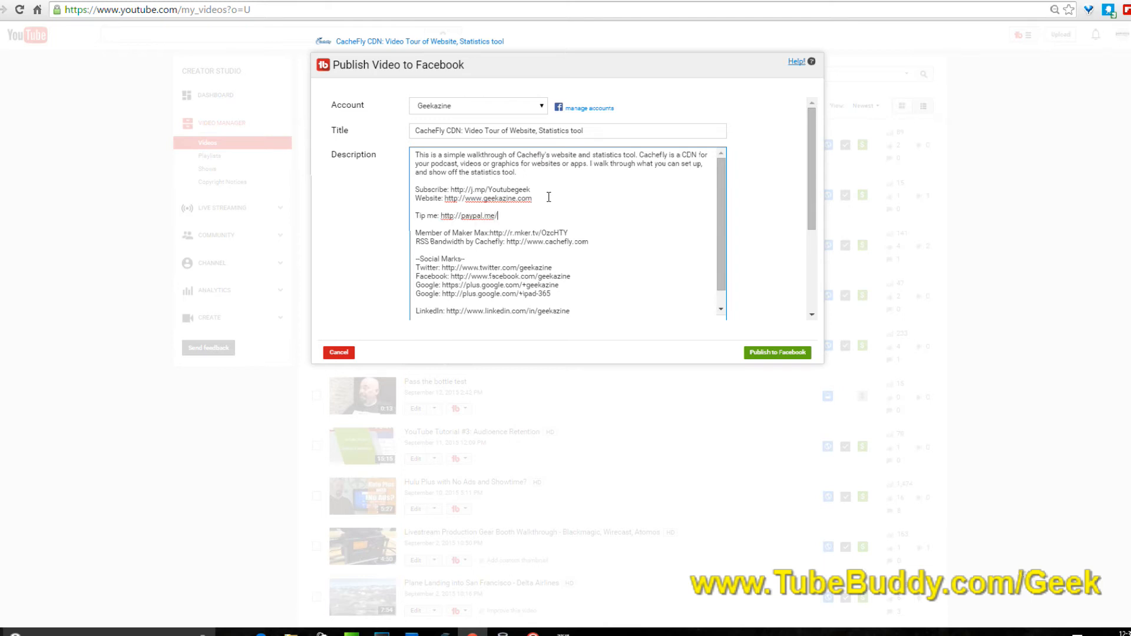
type("jeffpowers")
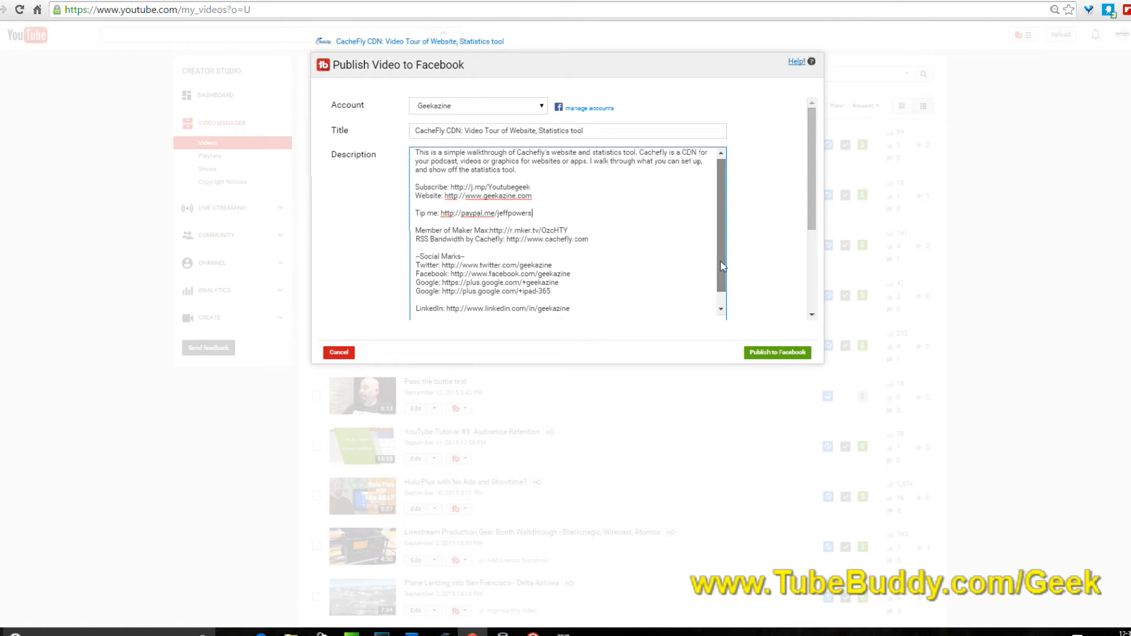
scroll("down", 3)
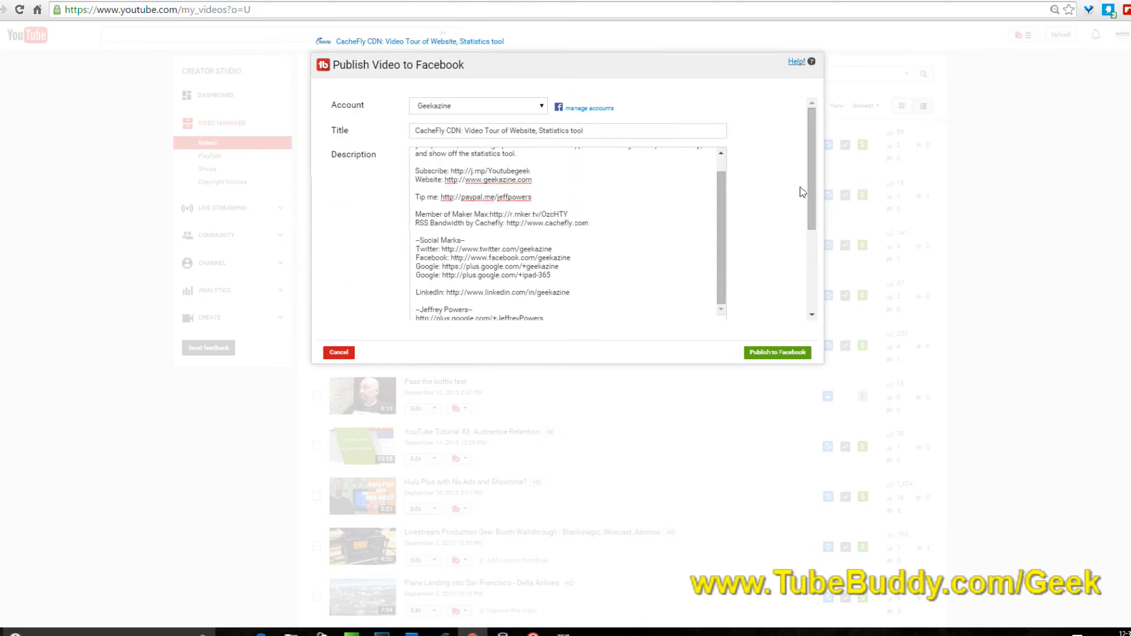
- Choose Sign up as the Facebook post's call to action
scroll("down", 3)
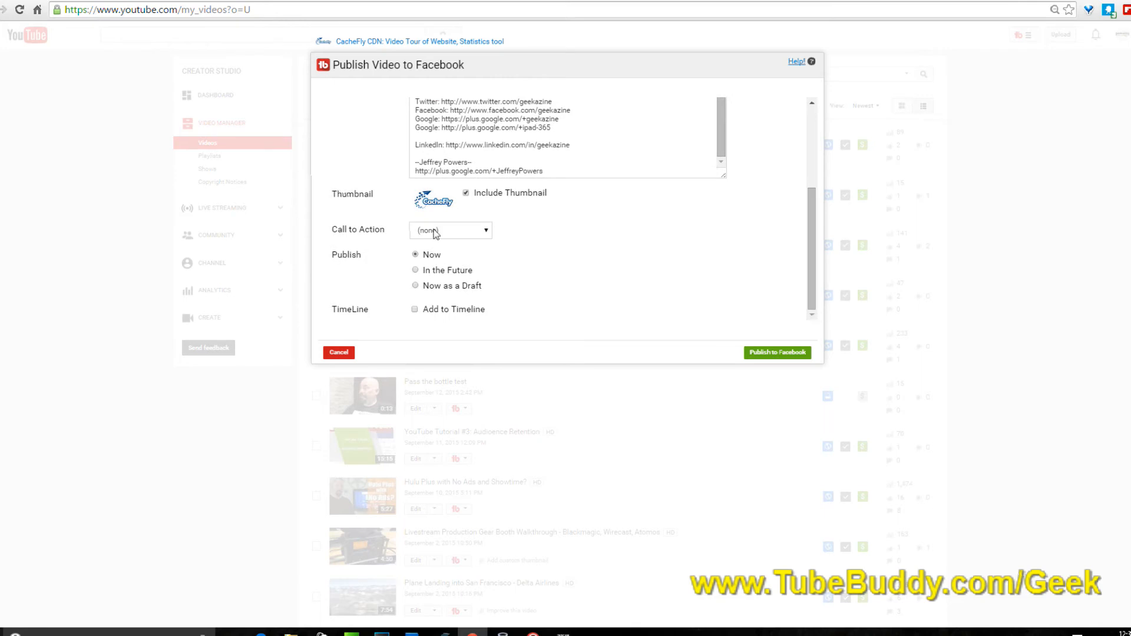
left_click(466, 192)
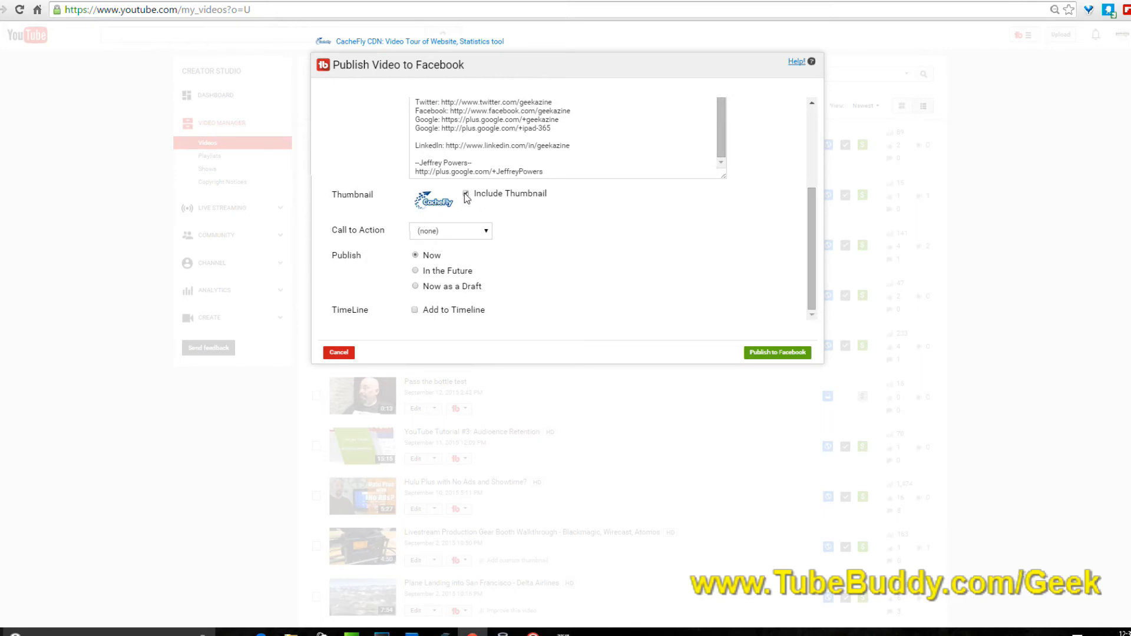
left_click(467, 193)
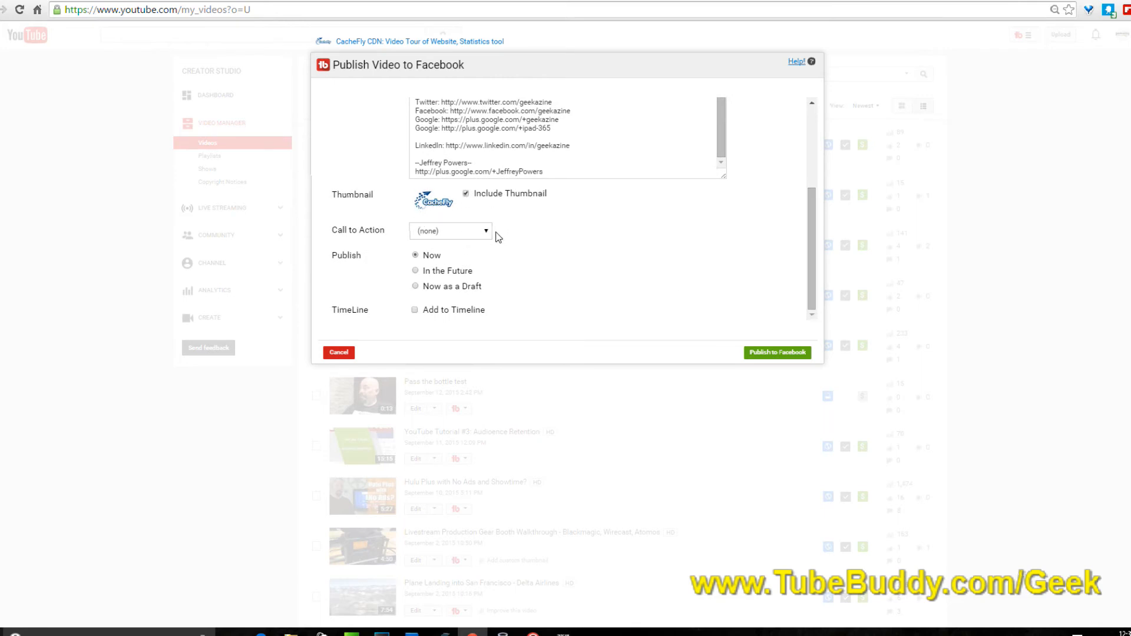
left_click(450, 231)
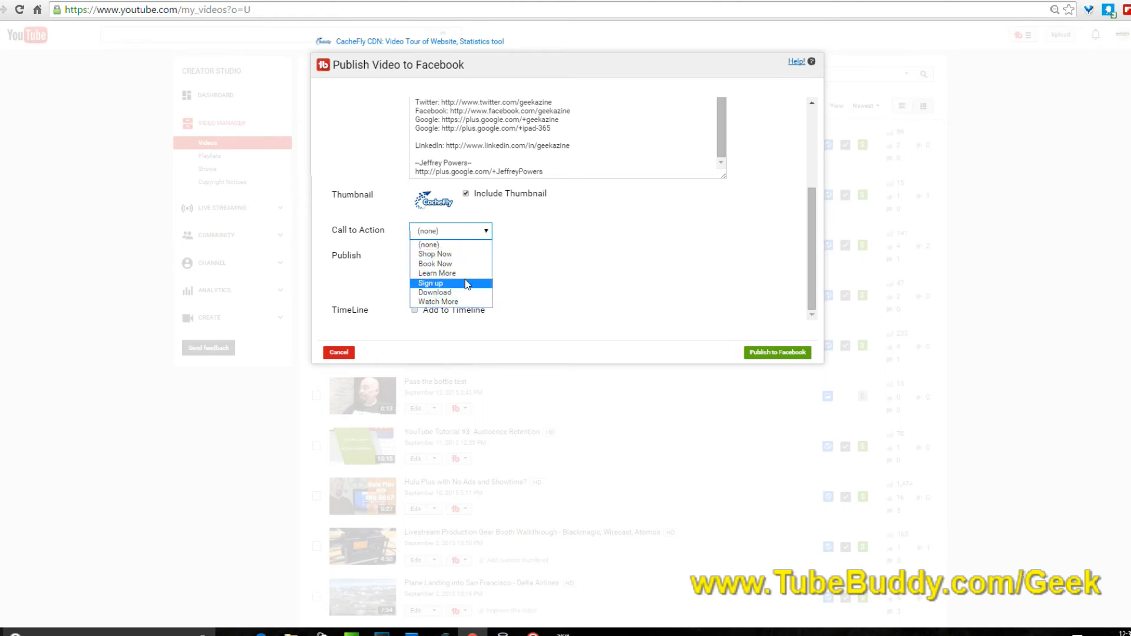
left_click(431, 282)
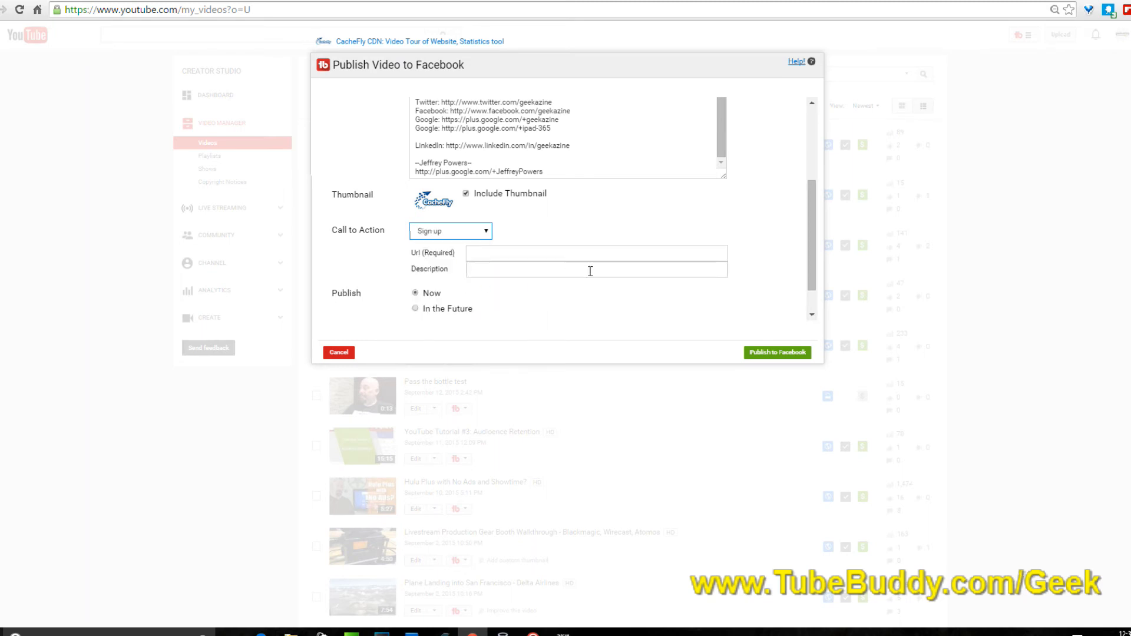
scroll("up", 3)
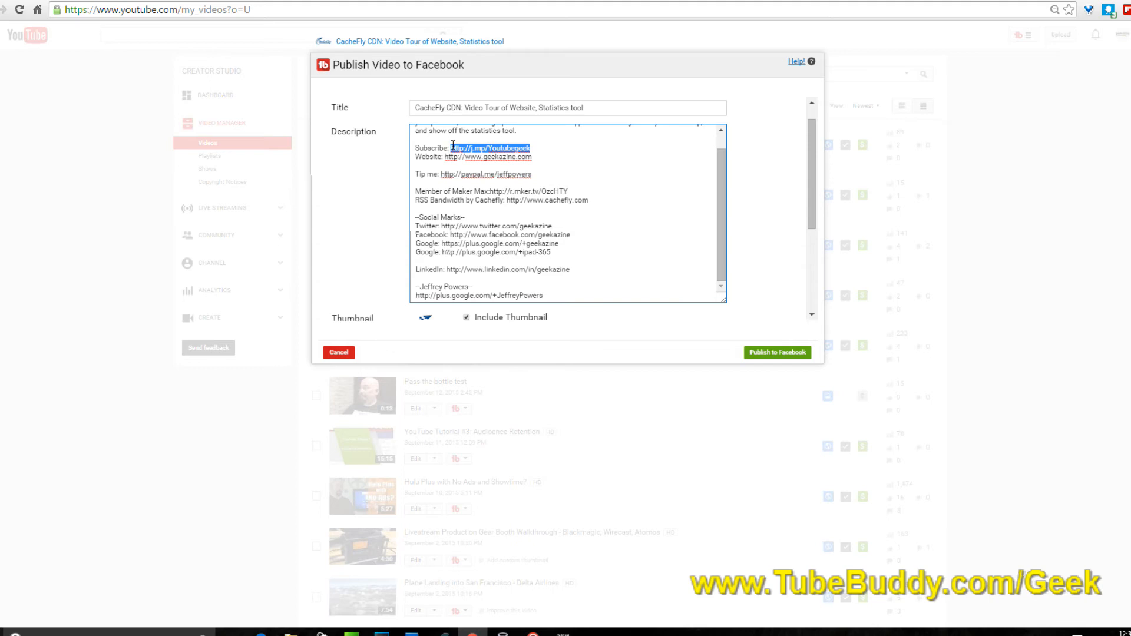
scroll("down", 3)
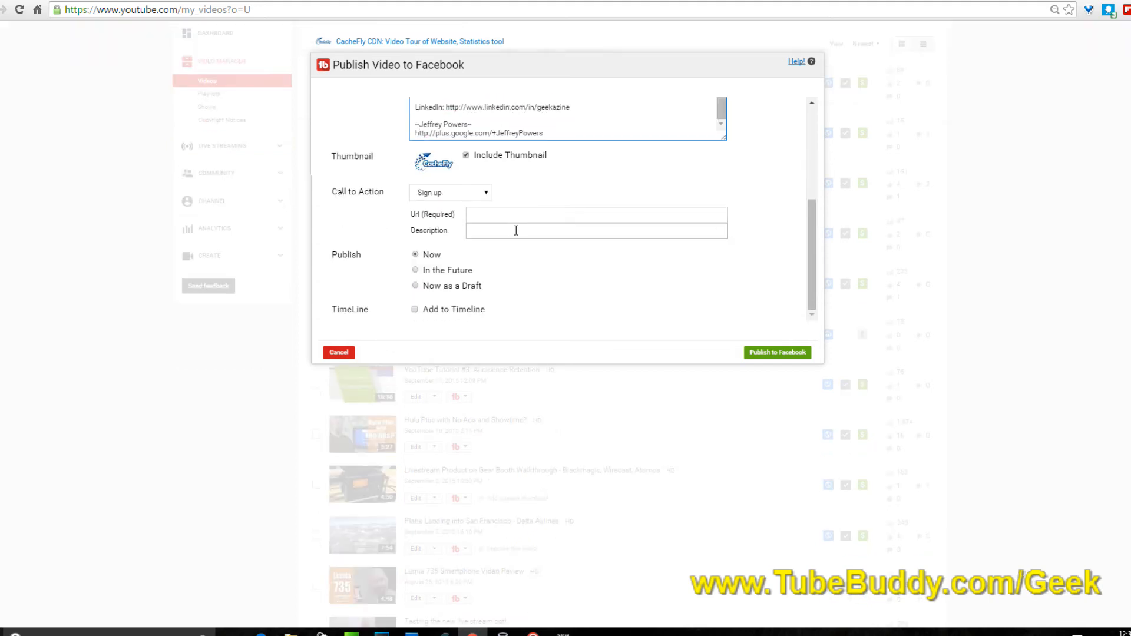
type("http://j.mp/Youtubegeek")
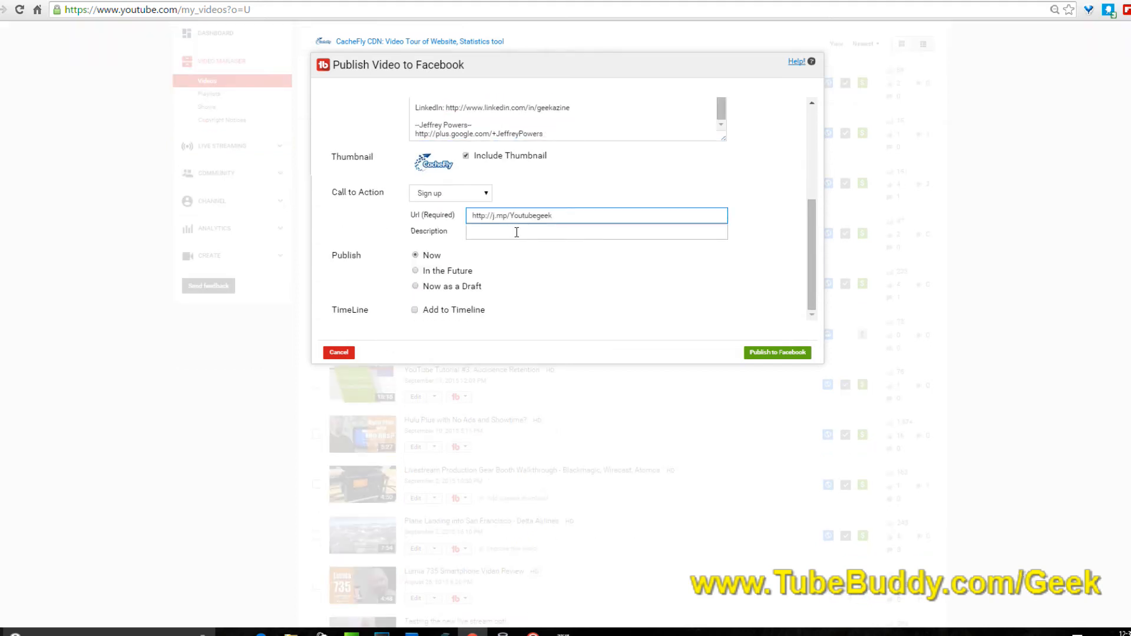
type("Subscribe")
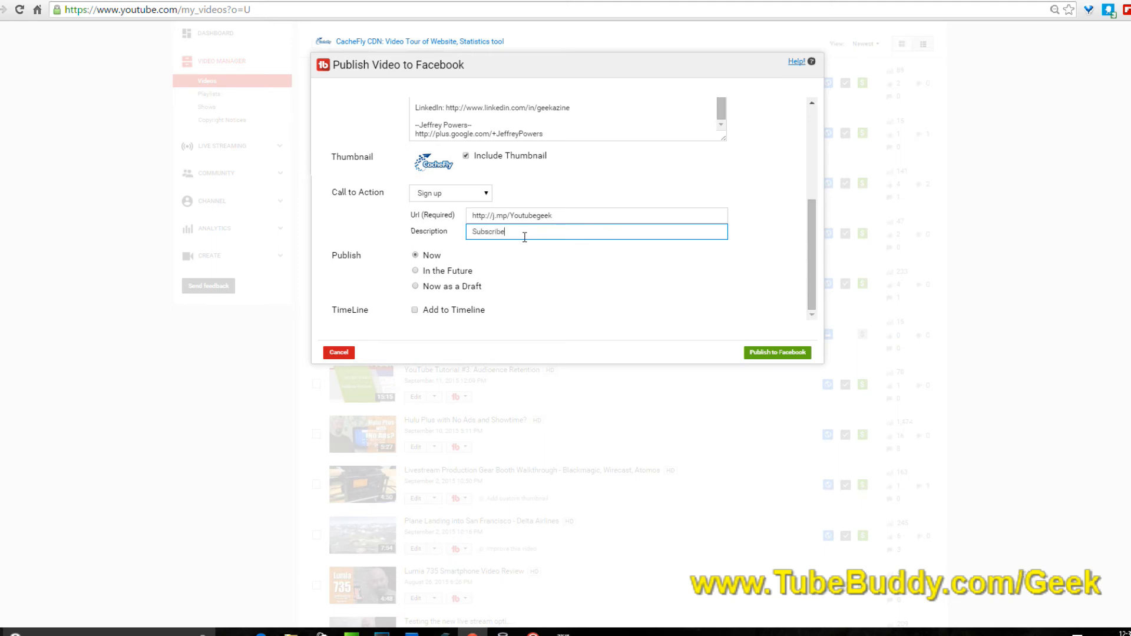
mouse_move(573, 254)
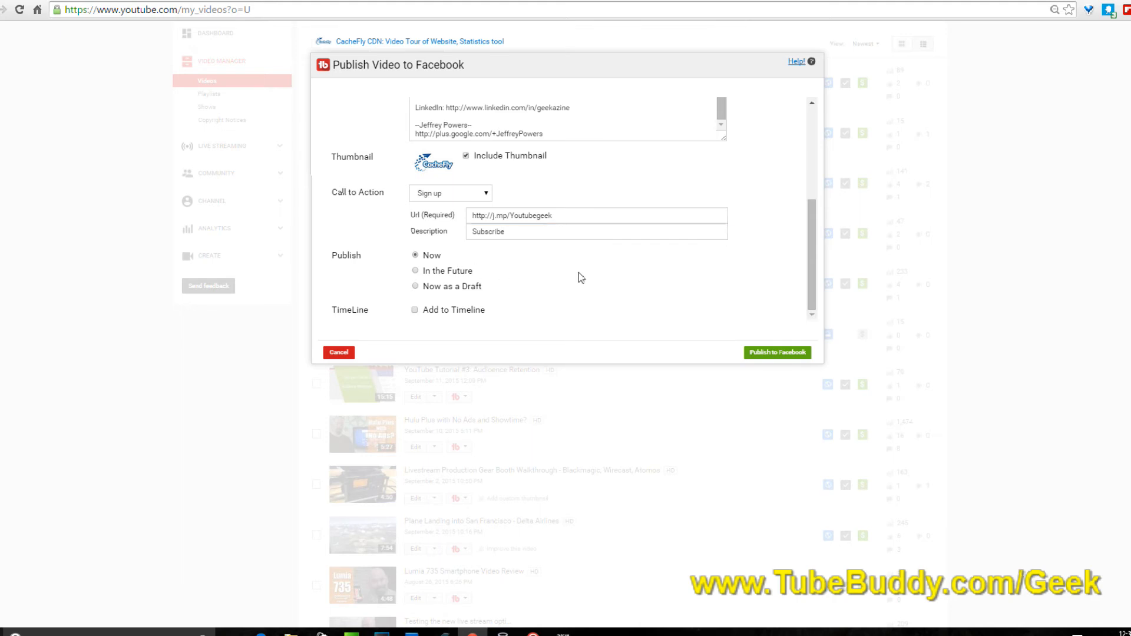
mouse_move(433, 300)
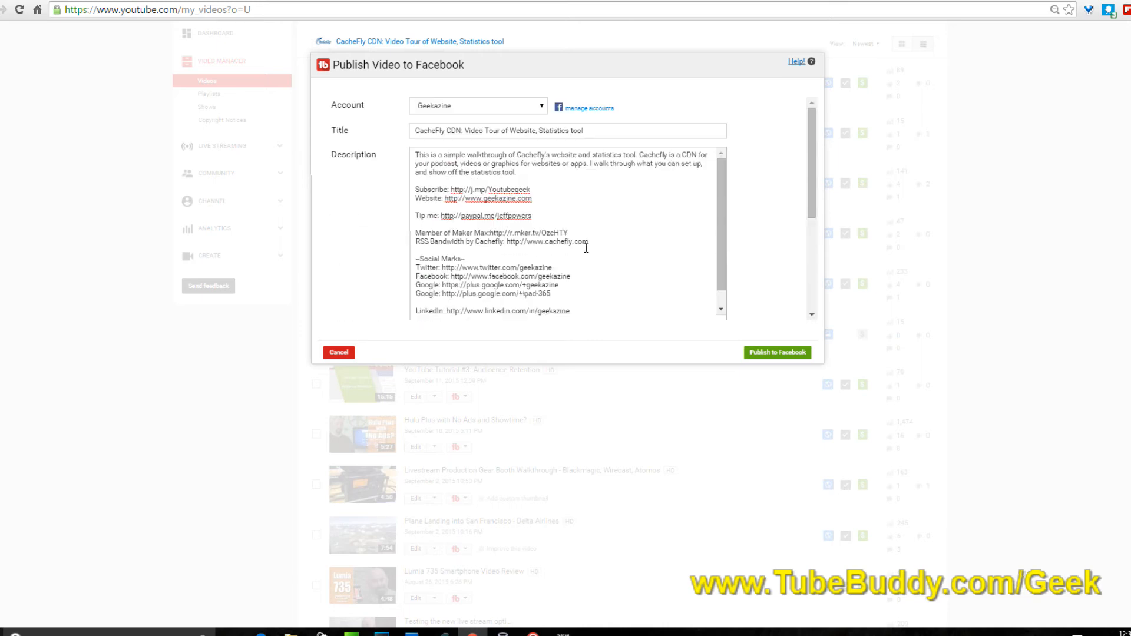
- Enable Add to Timeline and publish the CacheFly video to the Geekazine Facebook page
scroll("down", 3)
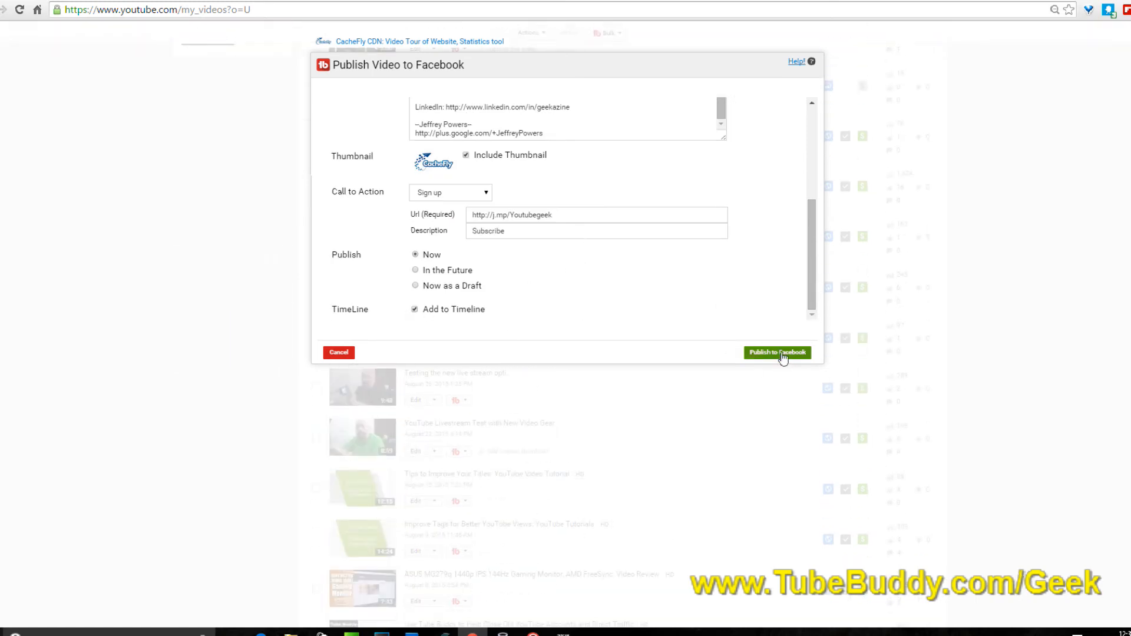
left_click(777, 352)
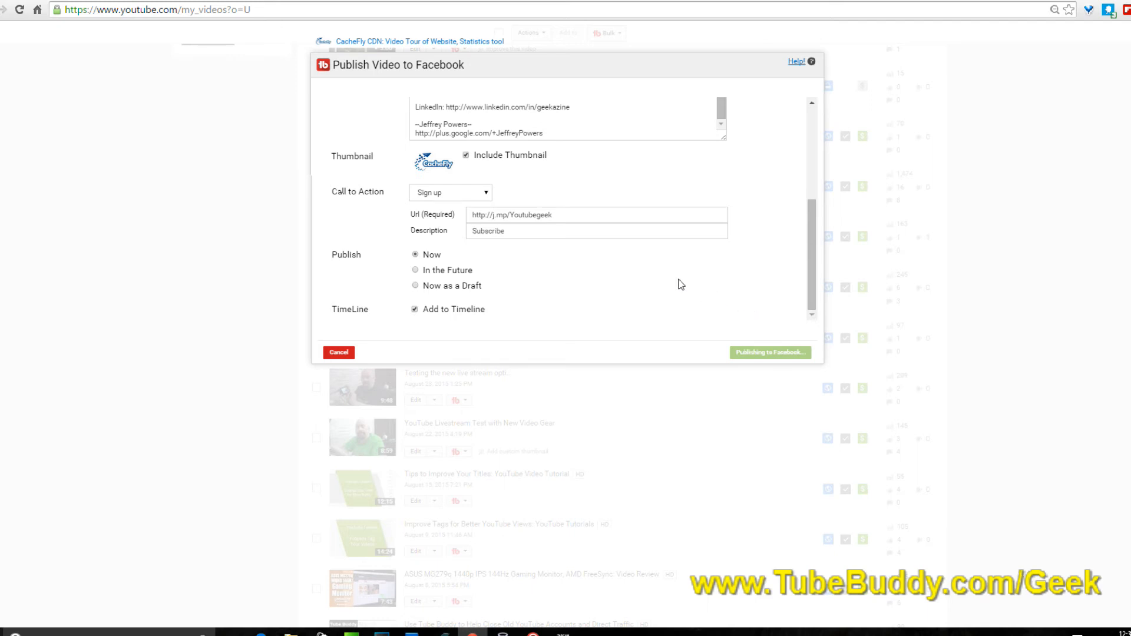
left_click(769, 353)
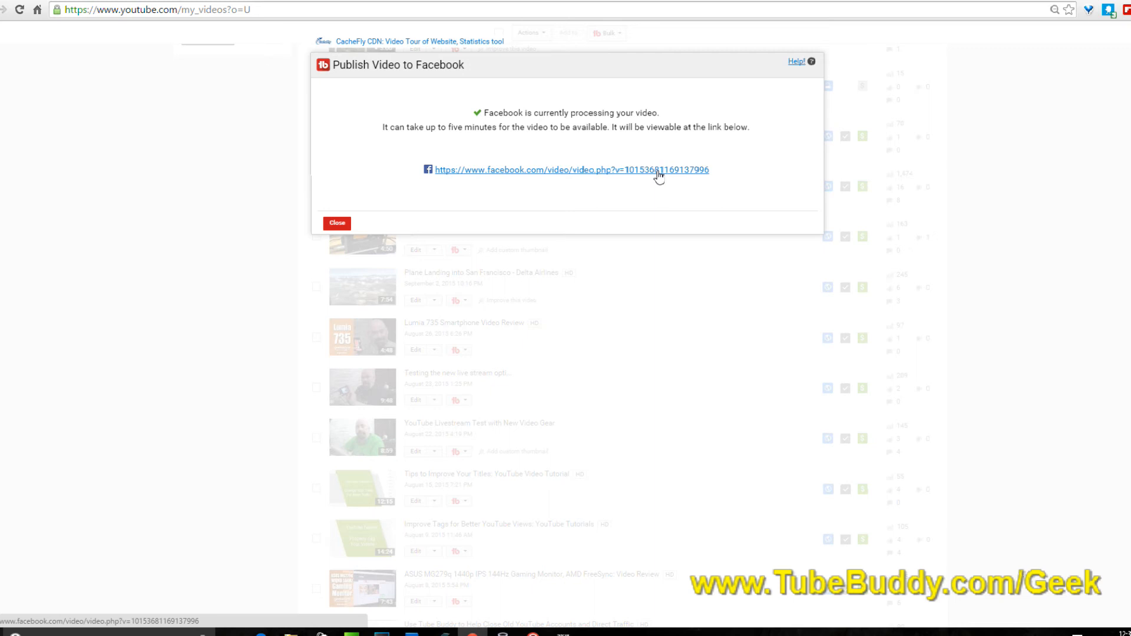
- Follow the link to the Facebook video page, then view the new post on the Geekazine timeline
left_click(570, 170)
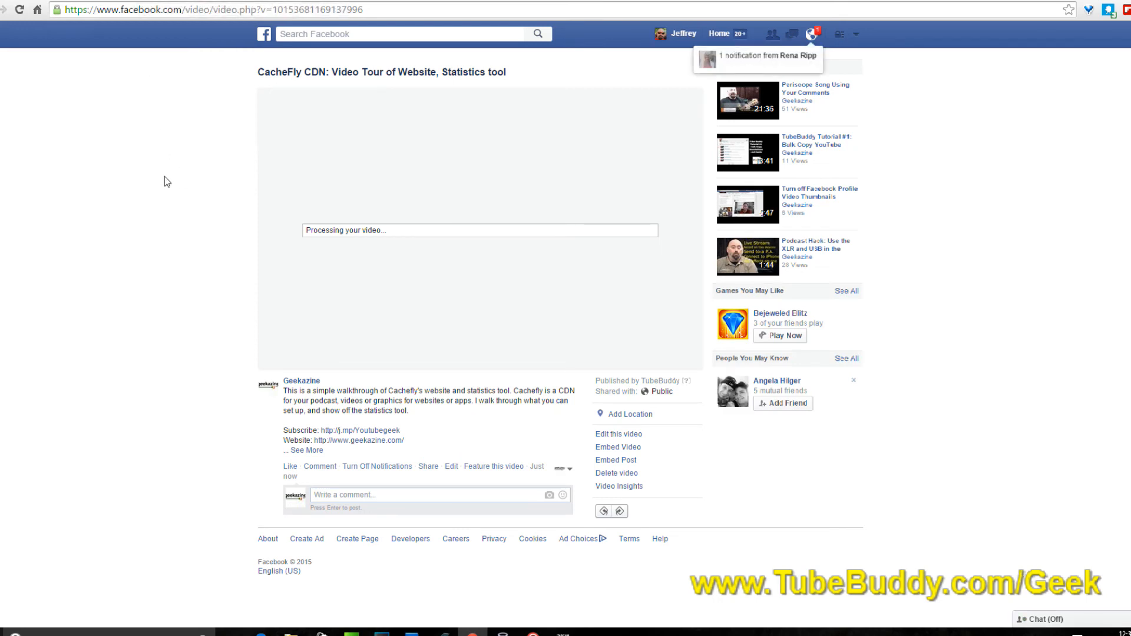
mouse_move(114, 314)
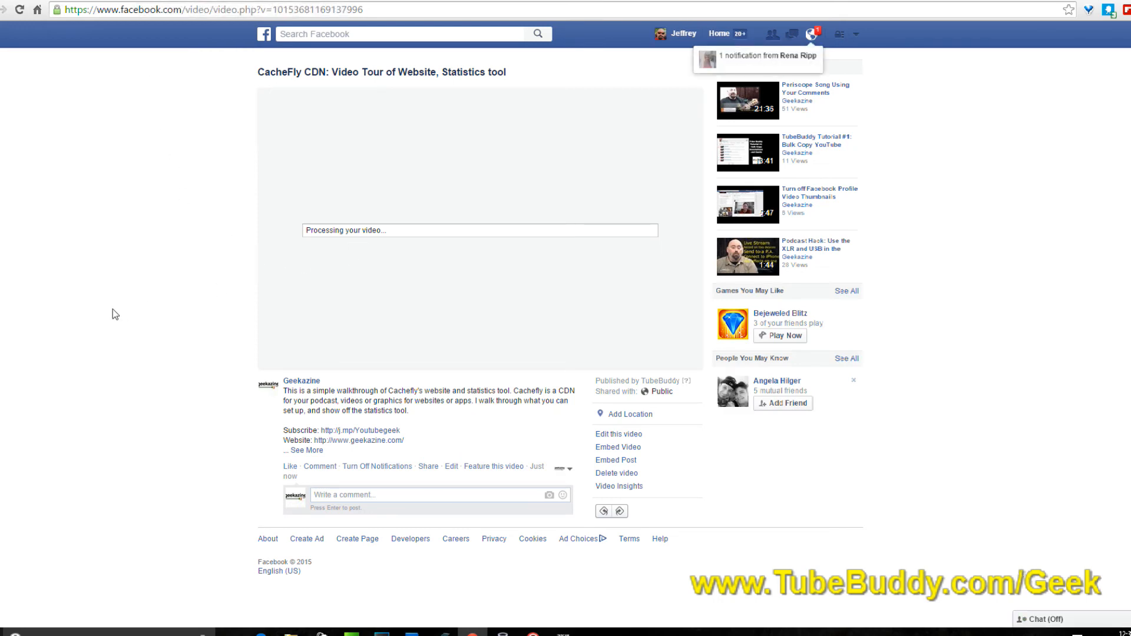
mouse_move(333, 456)
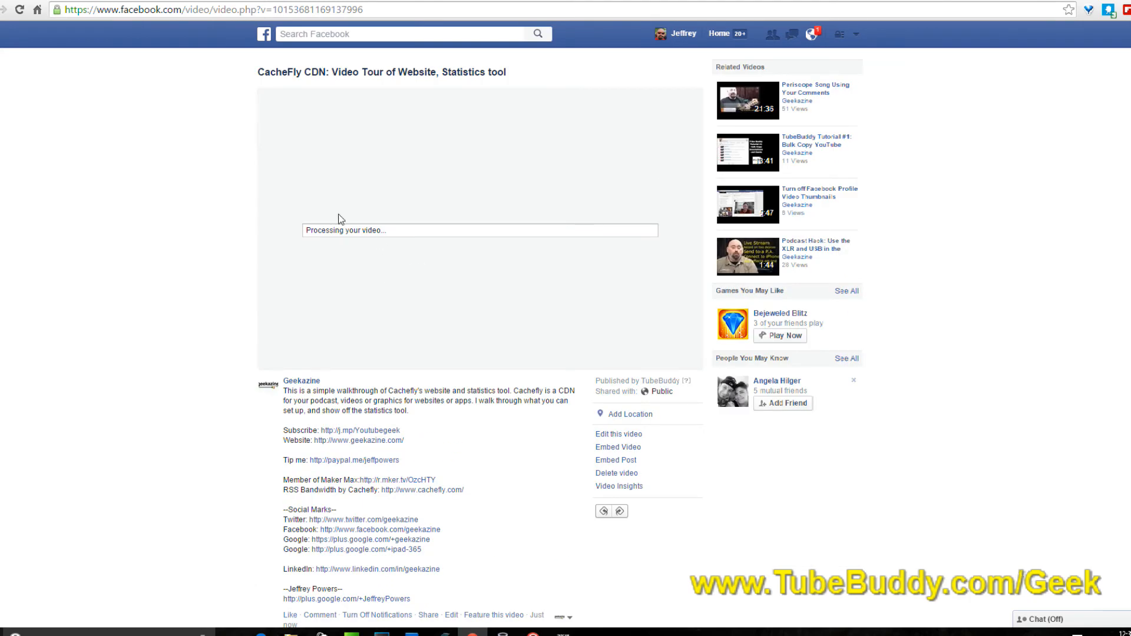
mouse_move(695, 256)
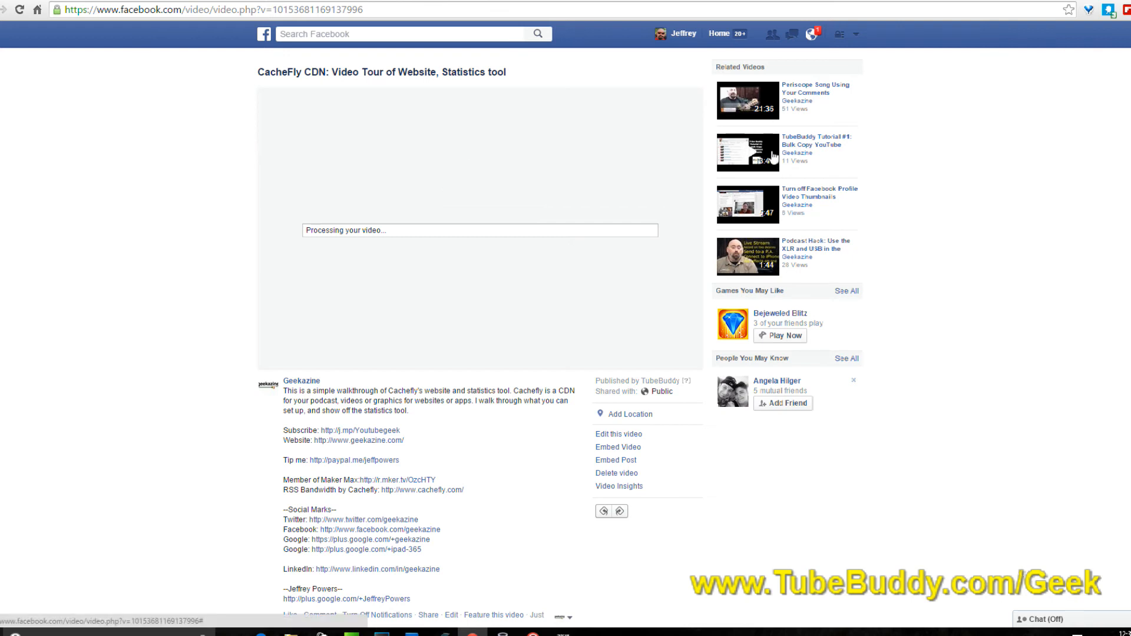
mouse_move(541, 209)
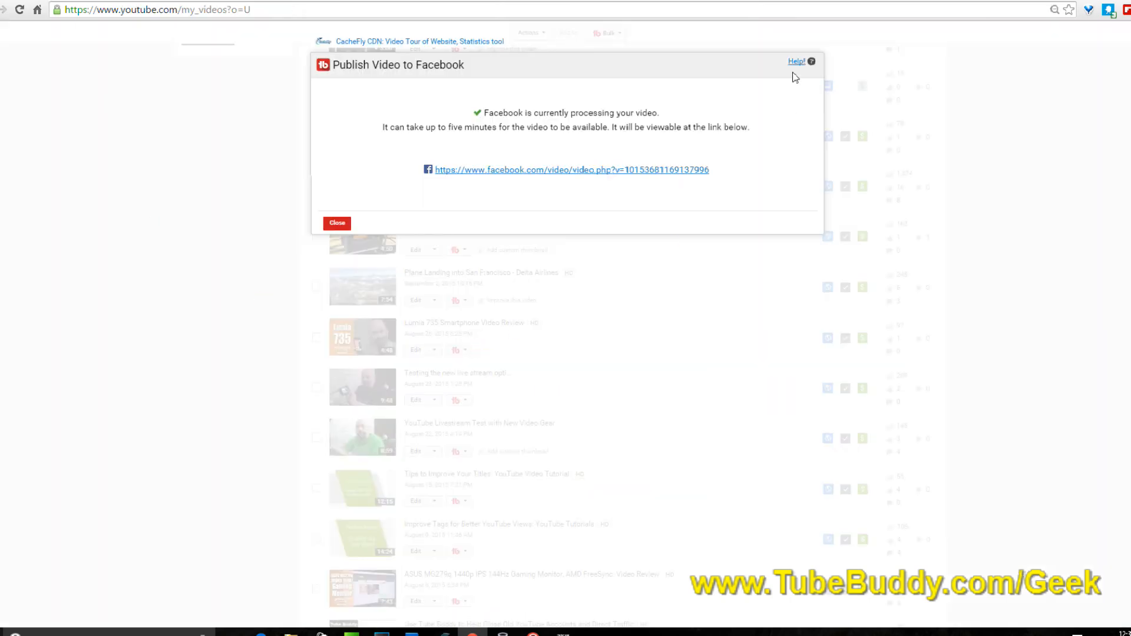
left_click(336, 223)
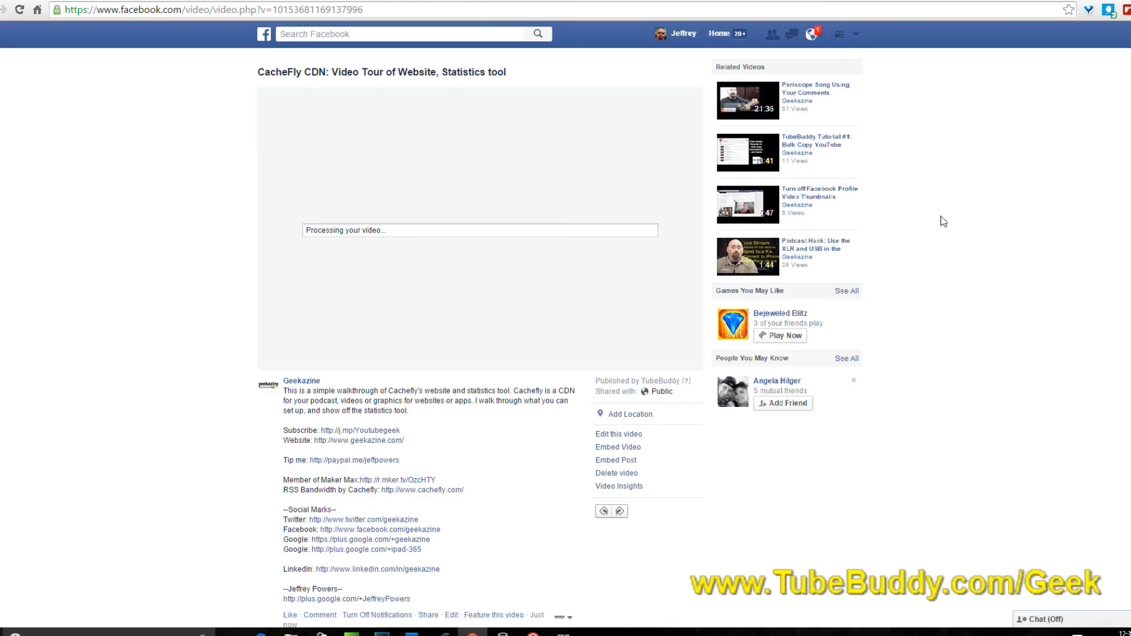
mouse_move(649, 349)
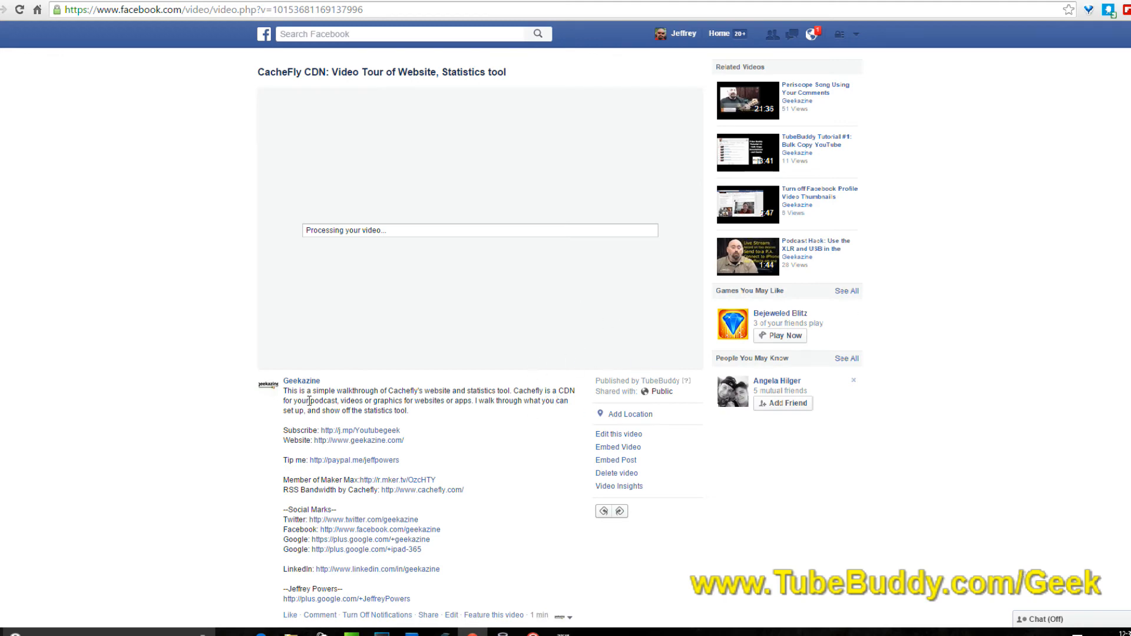
scroll("down", 3)
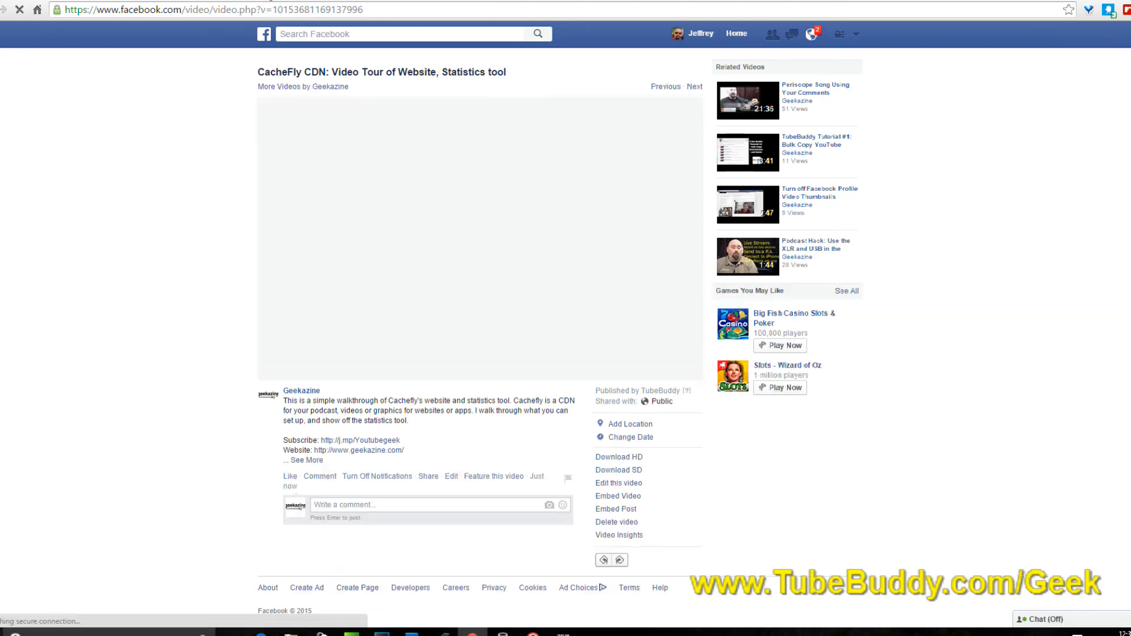
left_click(300, 390)
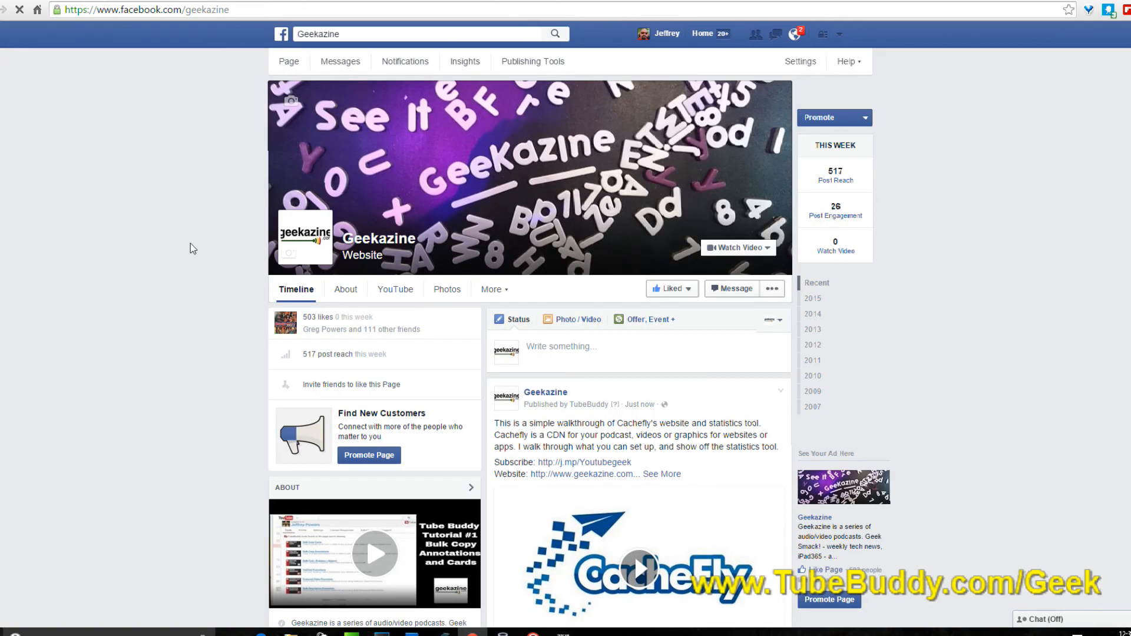
- Scroll the YouTube Video Manager list past the CacheFly entry
scroll("down", 3)
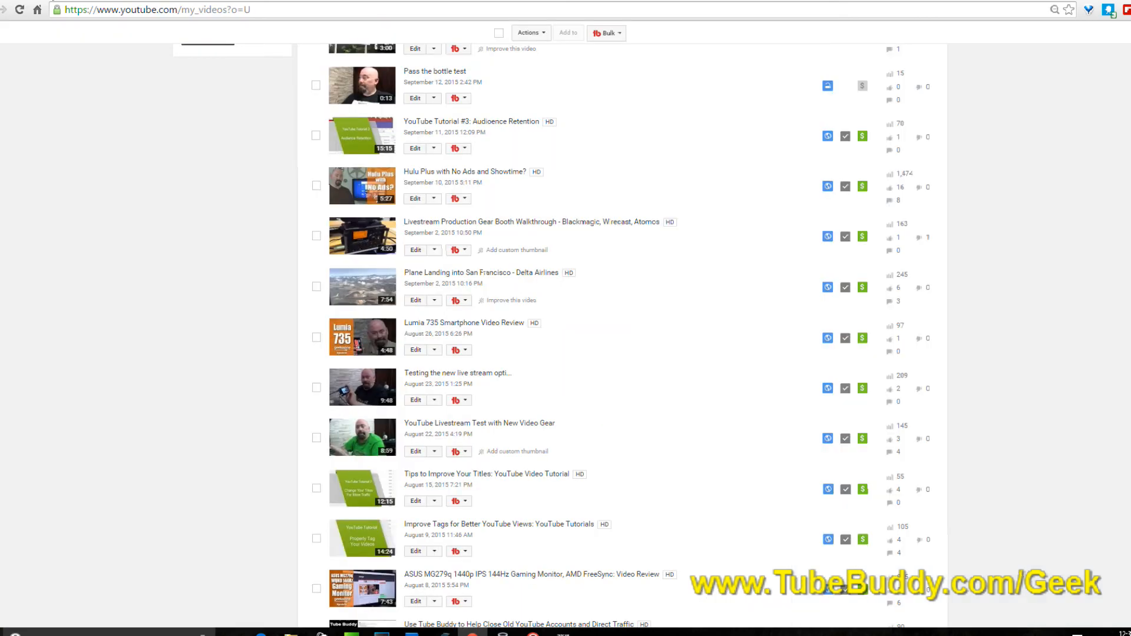
mouse_move(1021, 339)
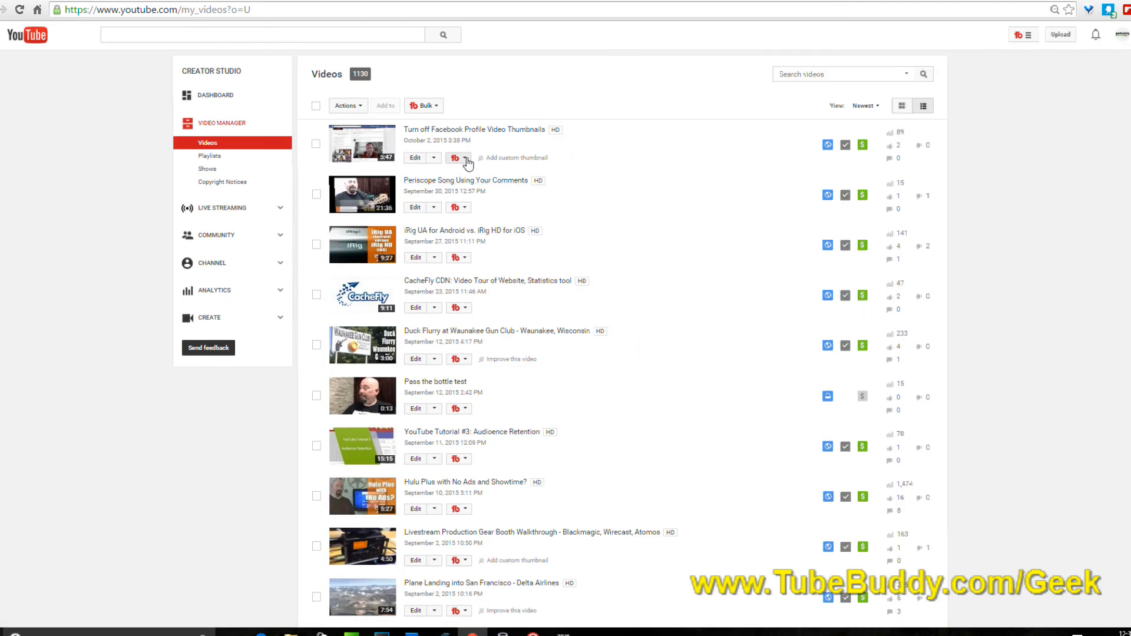
- Bring up the Facebook video.php page showing the processed CacheFly video
left_click(465, 158)
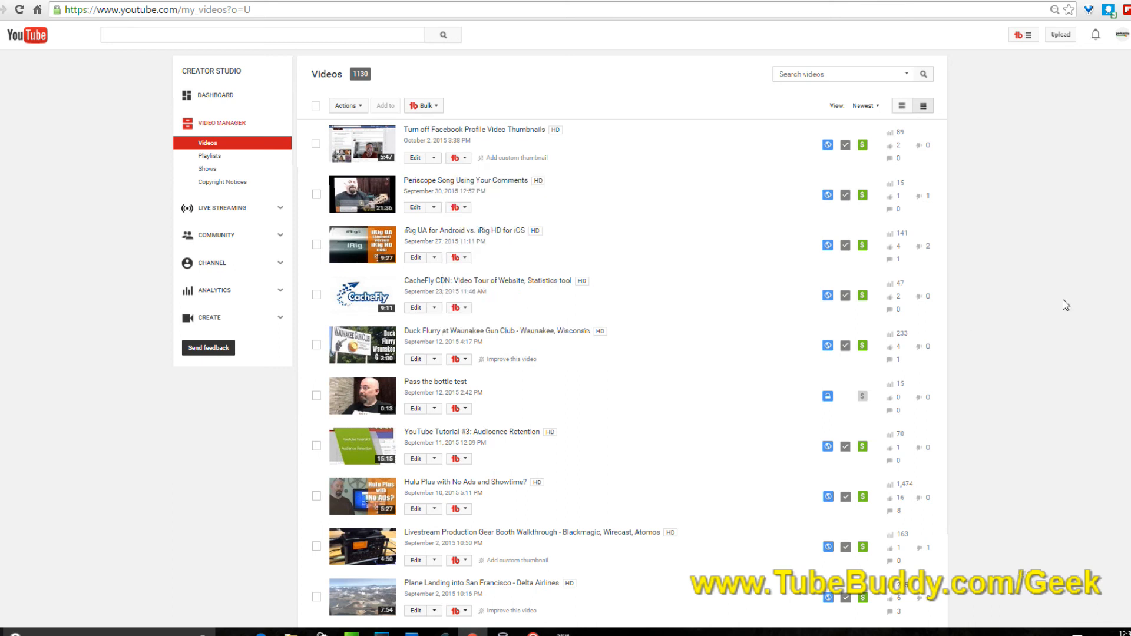
mouse_move(1061, 307)
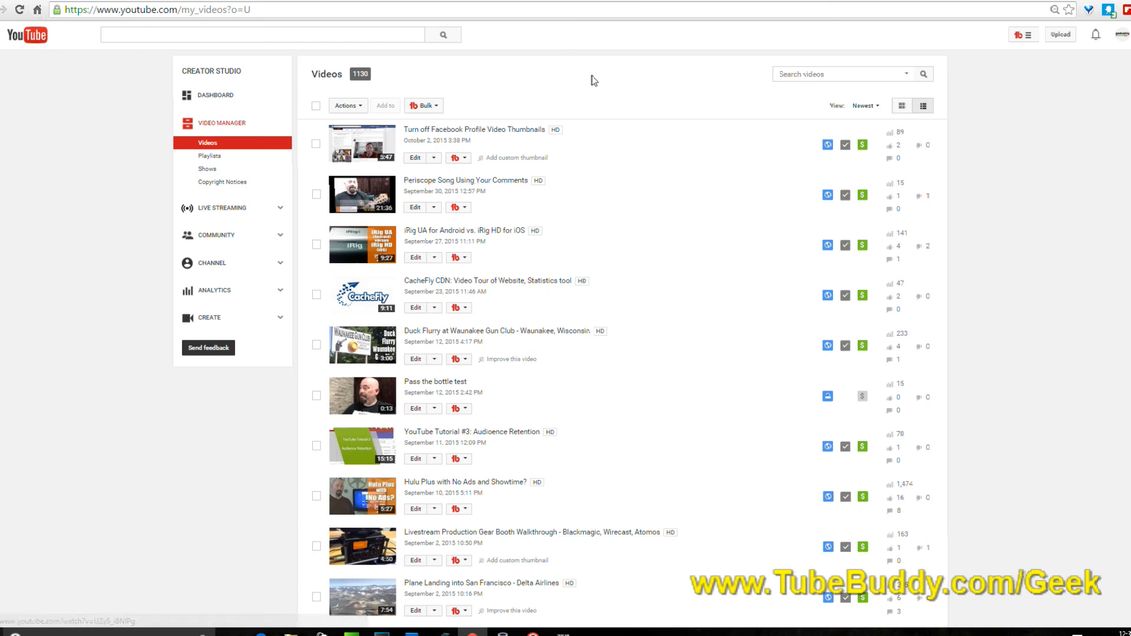
mouse_move(670, 232)
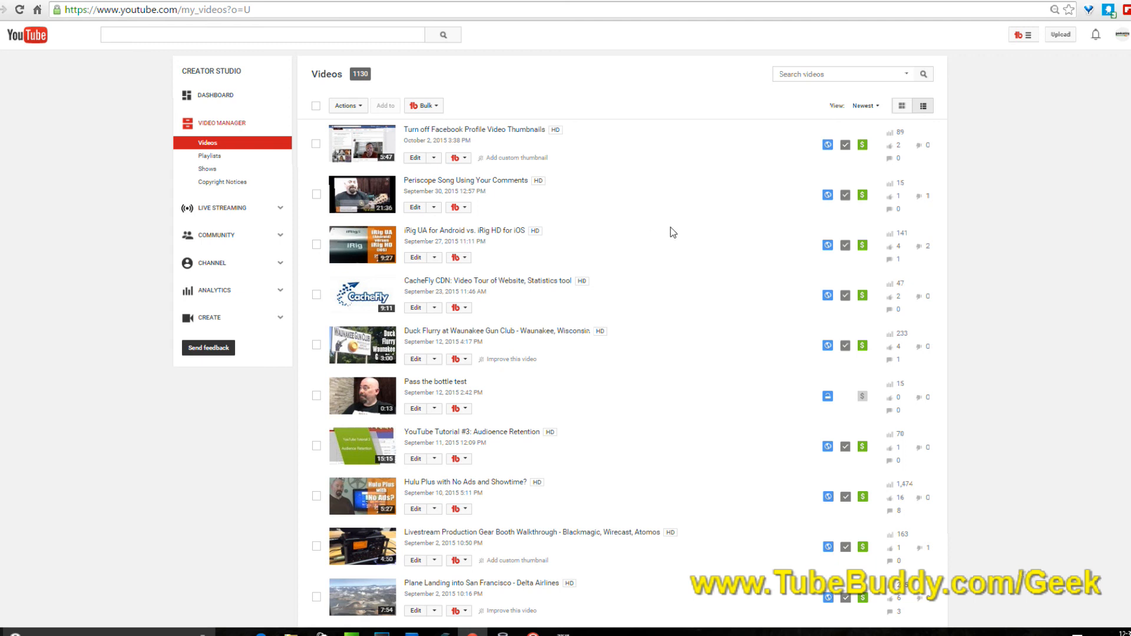
mouse_move(674, 229)
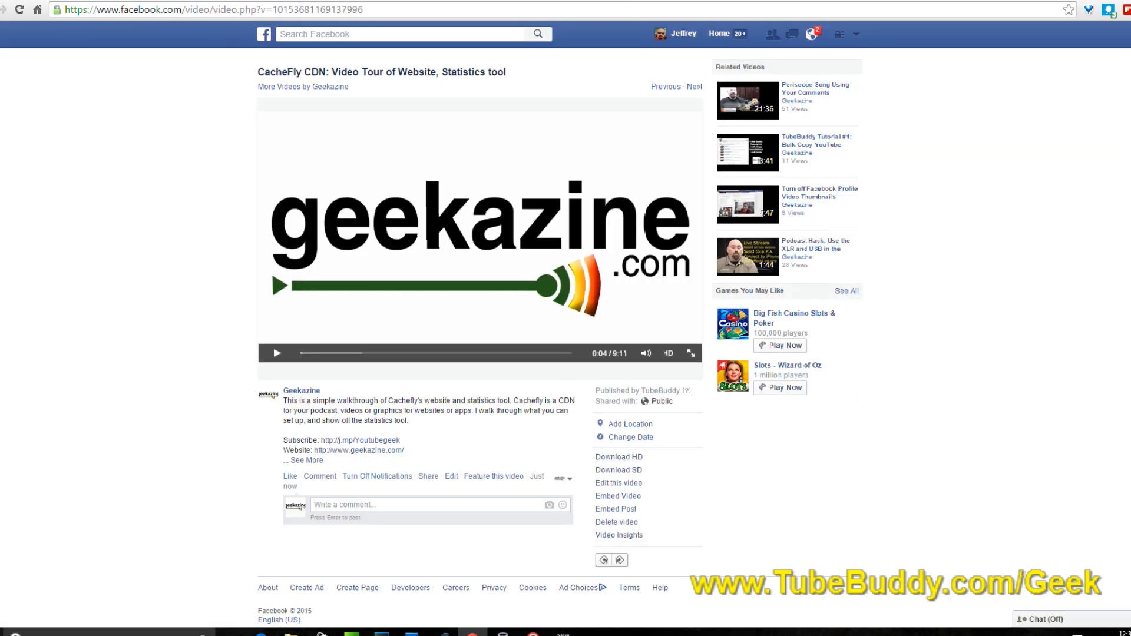
mouse_move(204, 281)
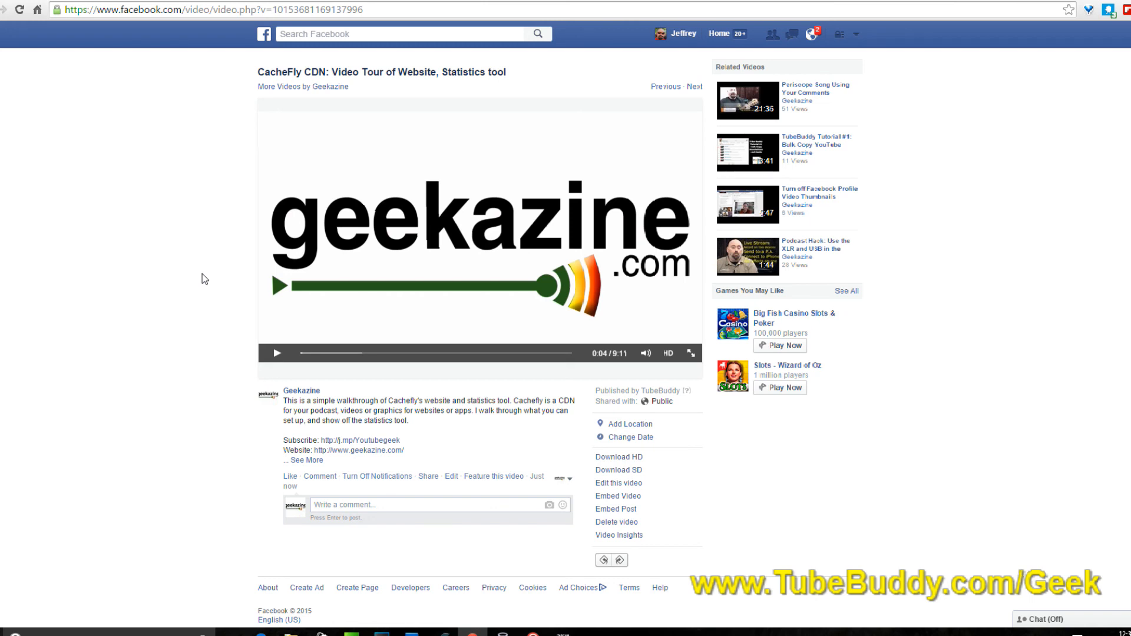
- Scroll through the Facebook video page before returning to Video Manager
scroll("down", 3)
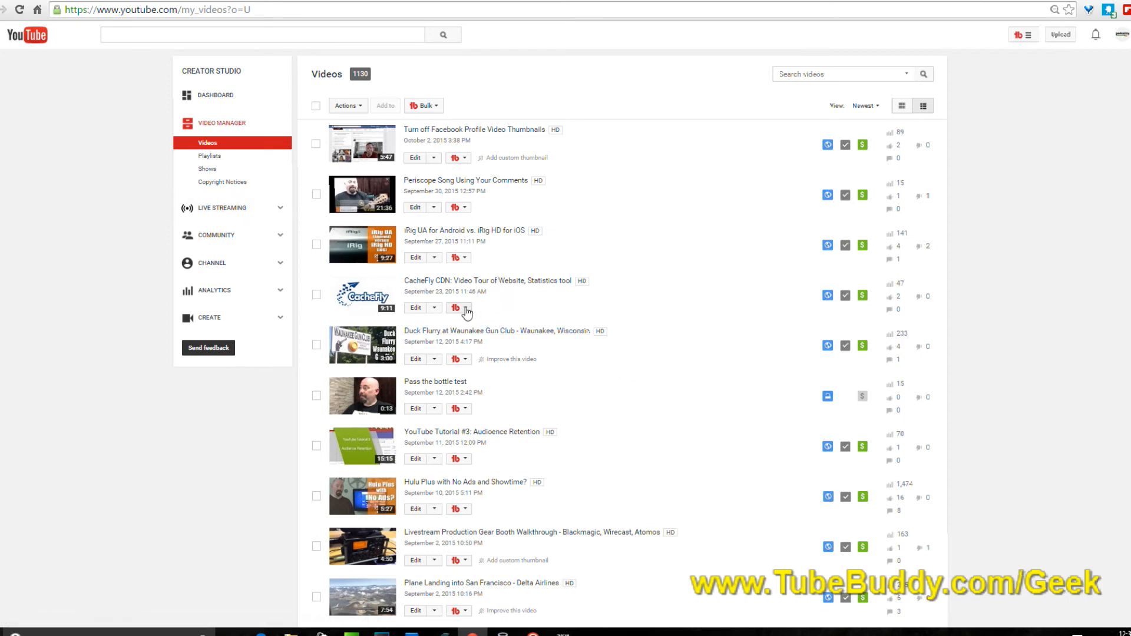
left_click(455, 307)
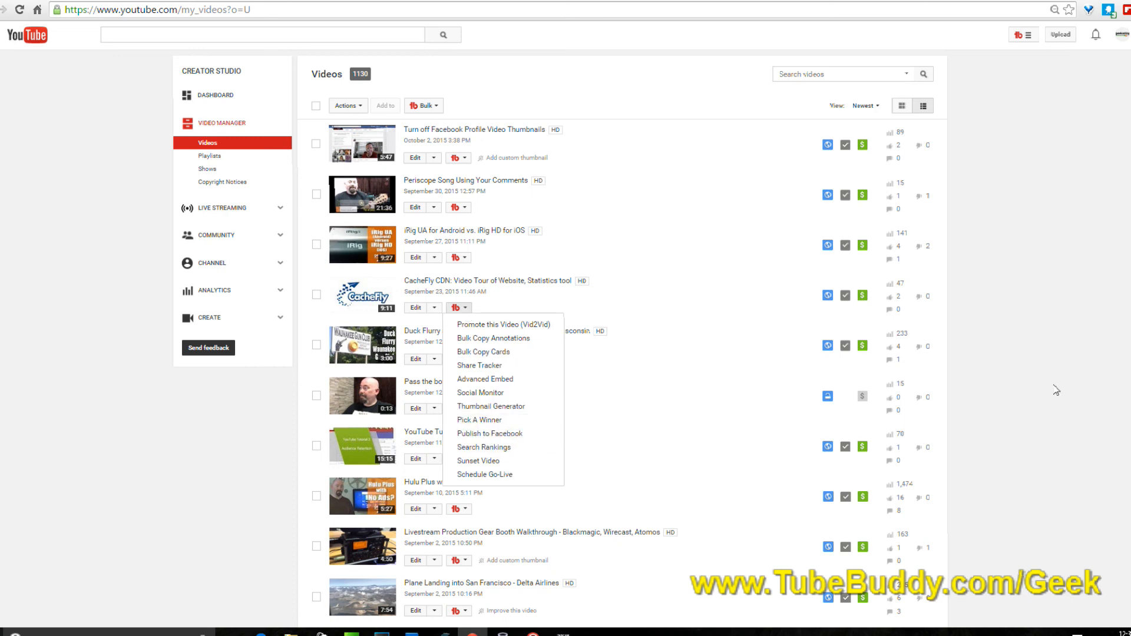
left_click(456, 307)
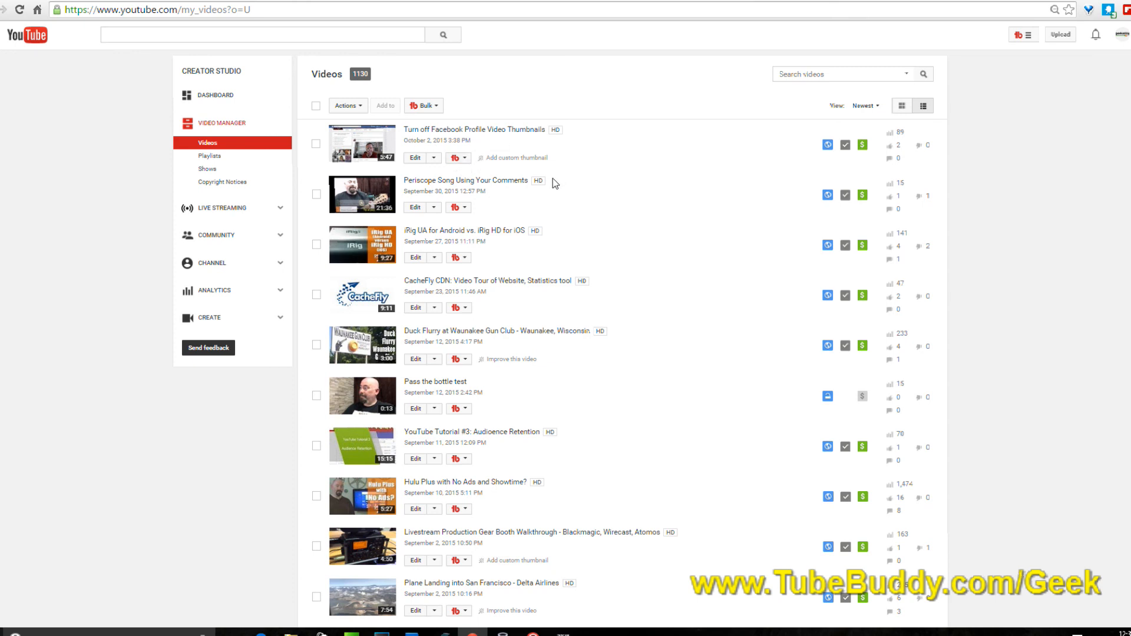
mouse_move(1018, 67)
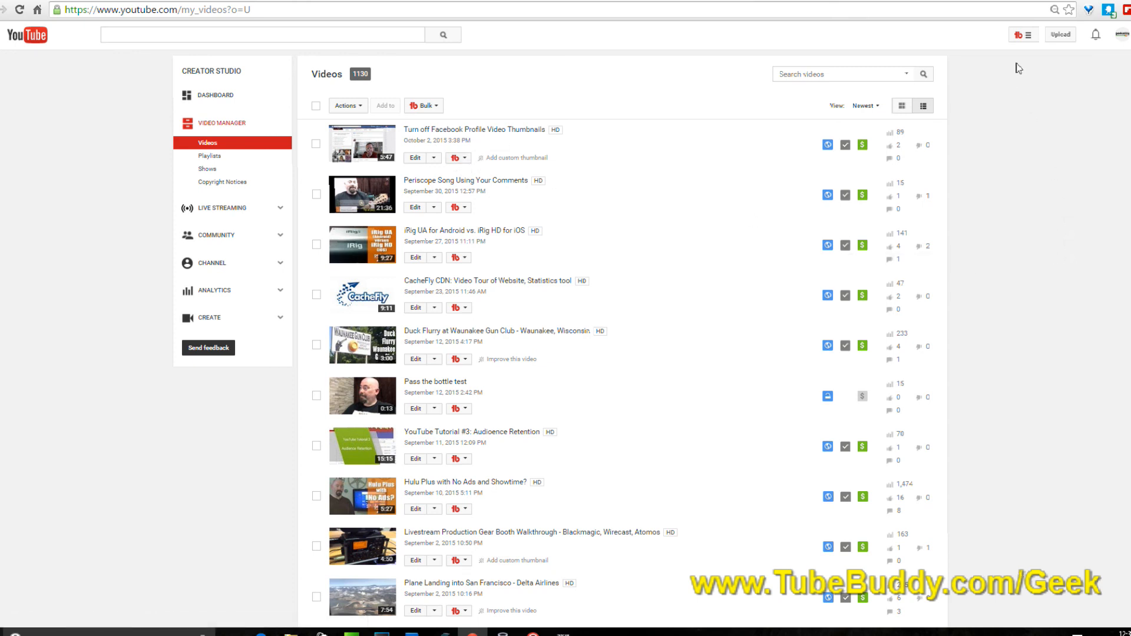
mouse_move(782, 617)
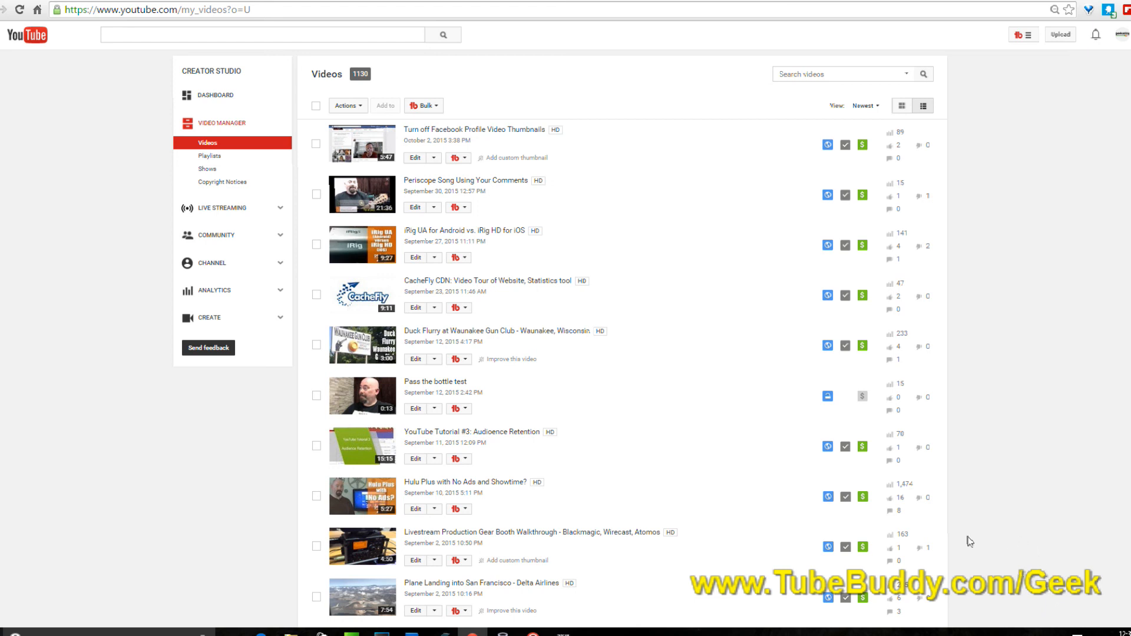
mouse_move(1002, 593)
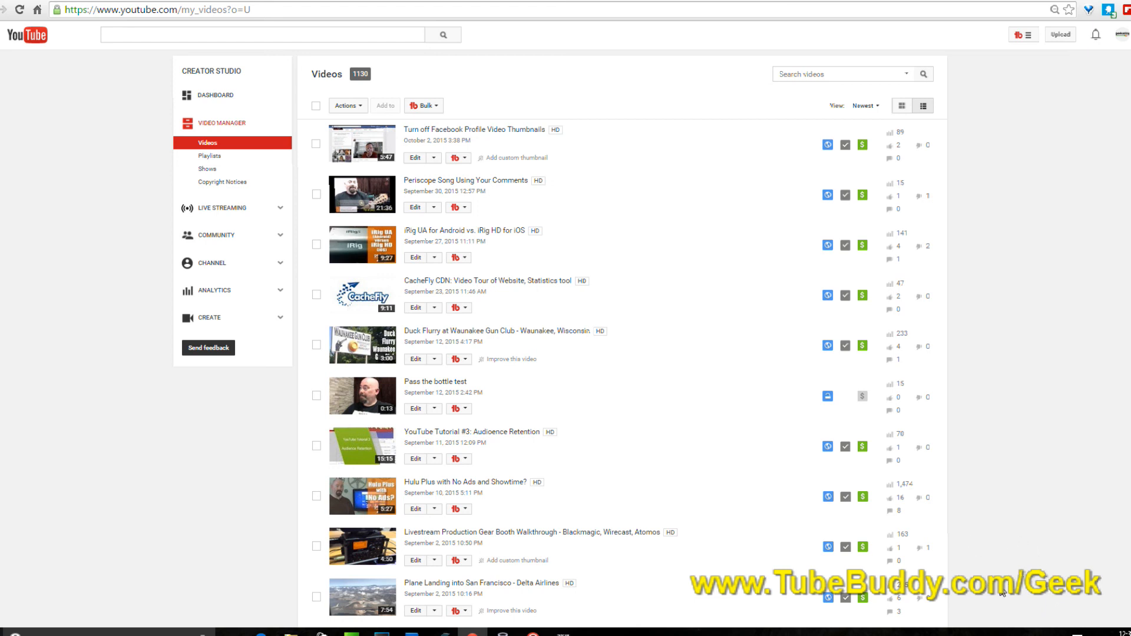
mouse_move(951, 570)
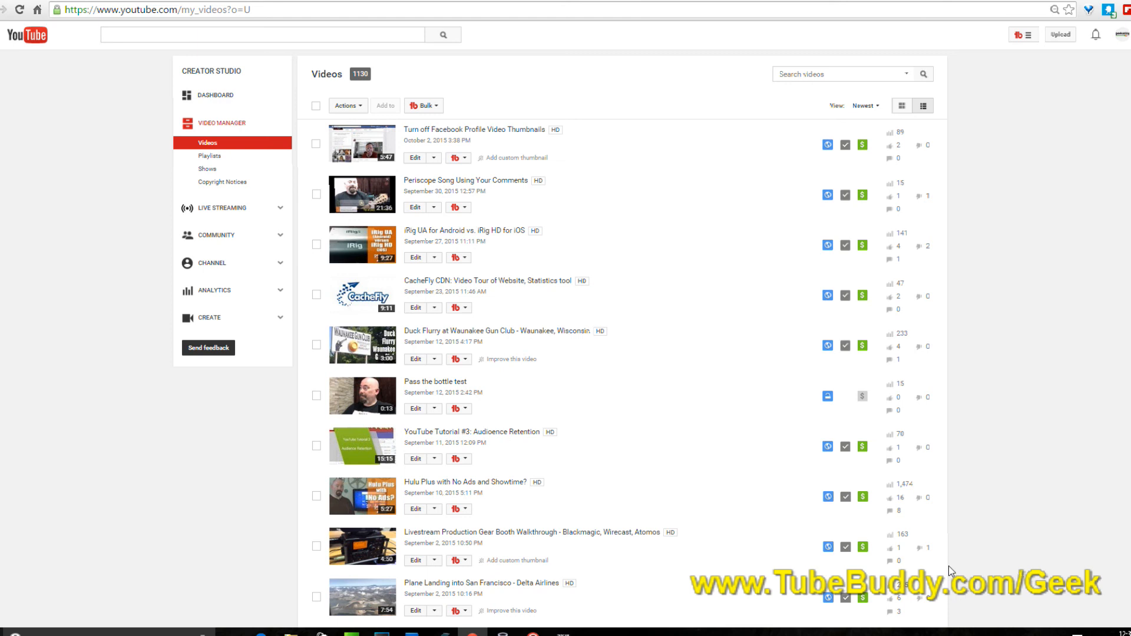
mouse_move(157, 10)
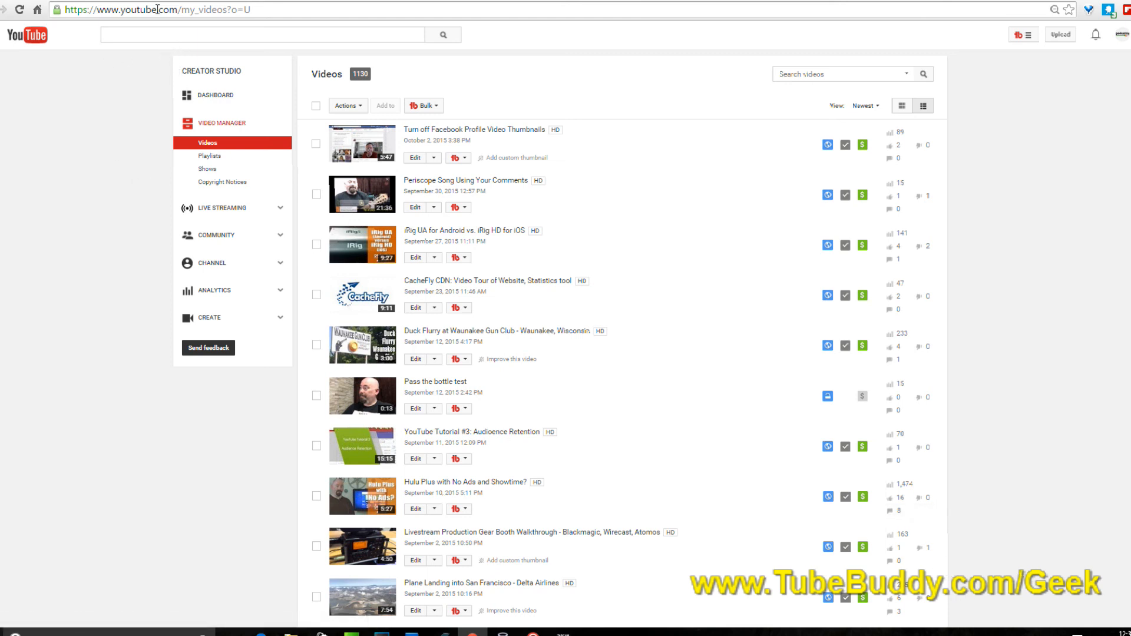